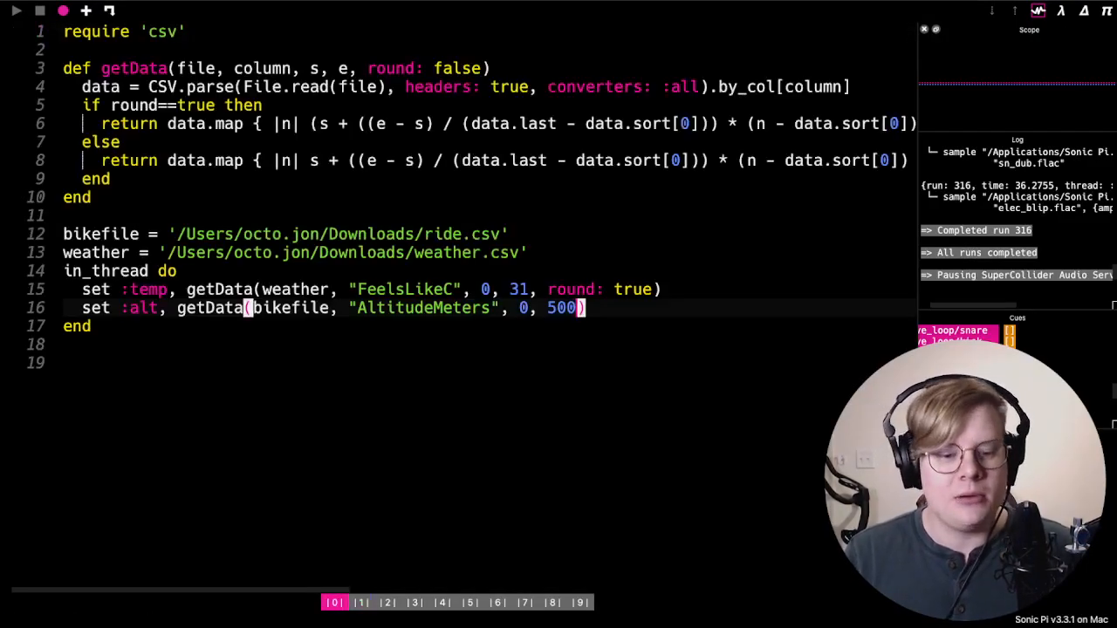
In an empty buffer, draft a binary comment, correcting # 0001 toward 0101
click(360, 602)
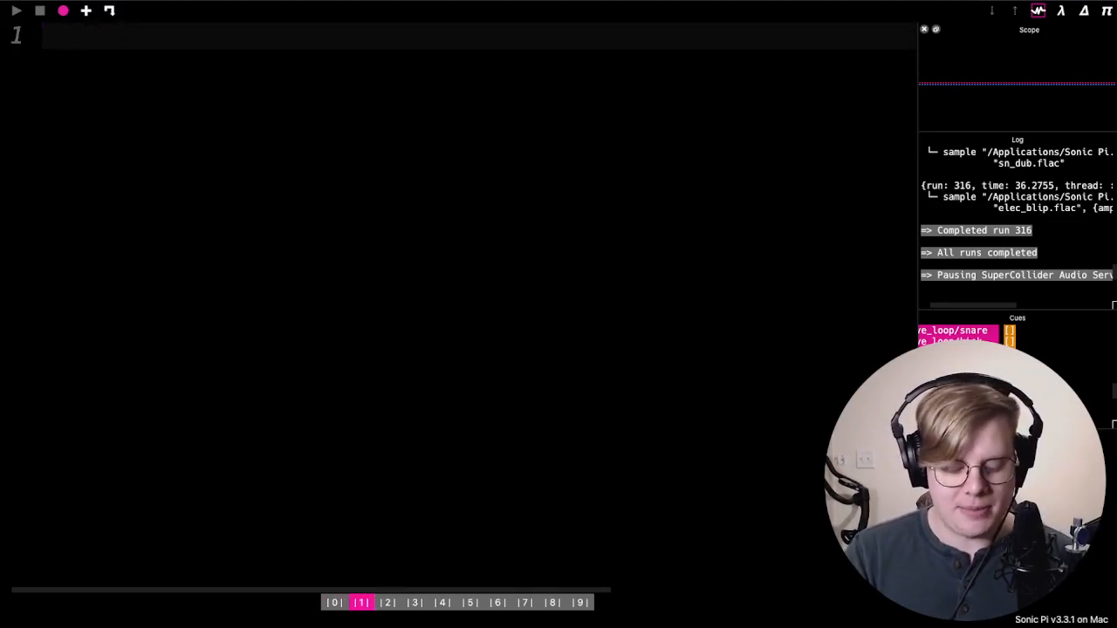
text(#)
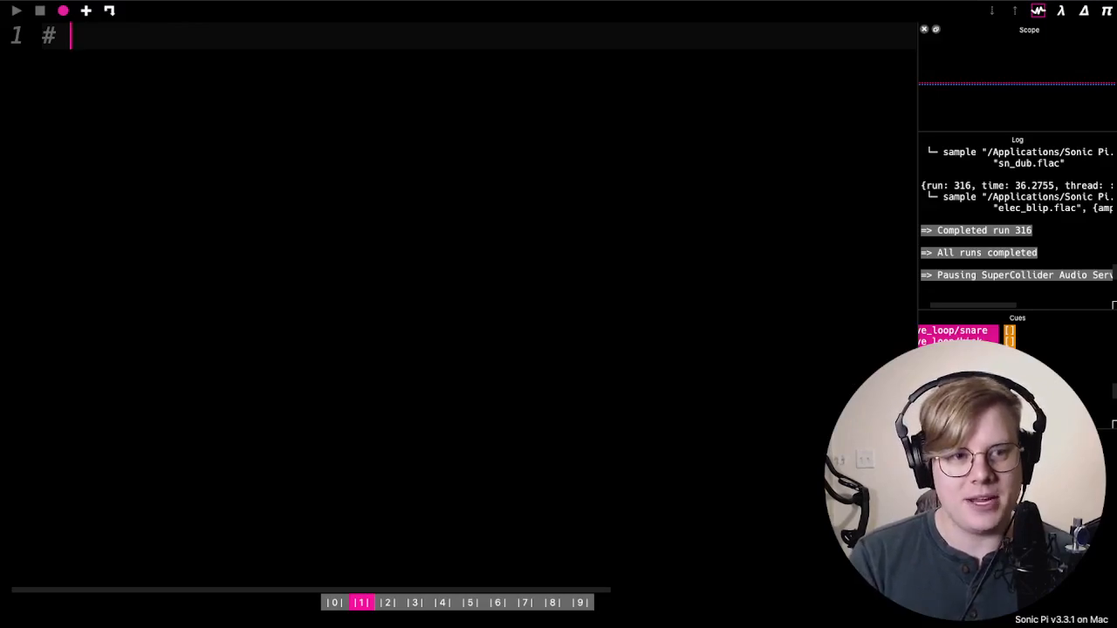
text(0001)
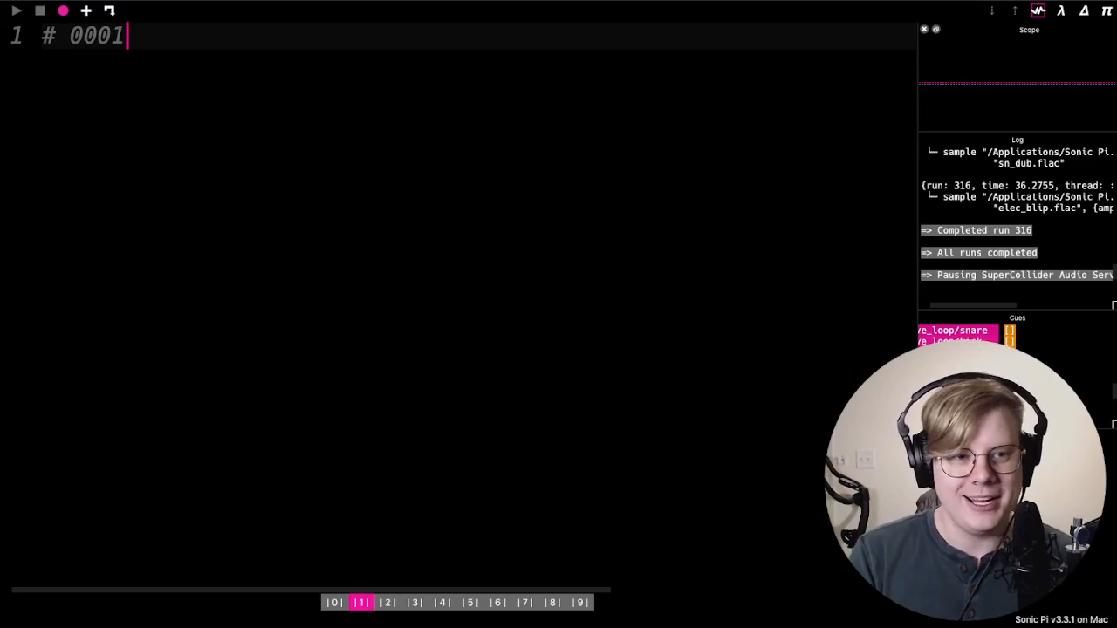
key(Backspace)
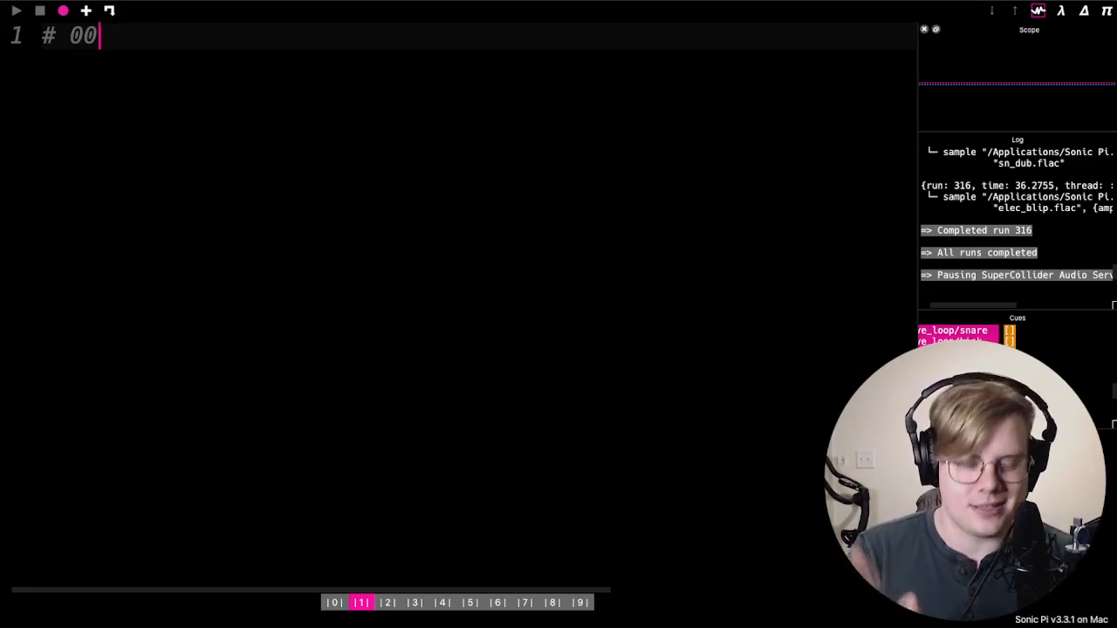
text(101)
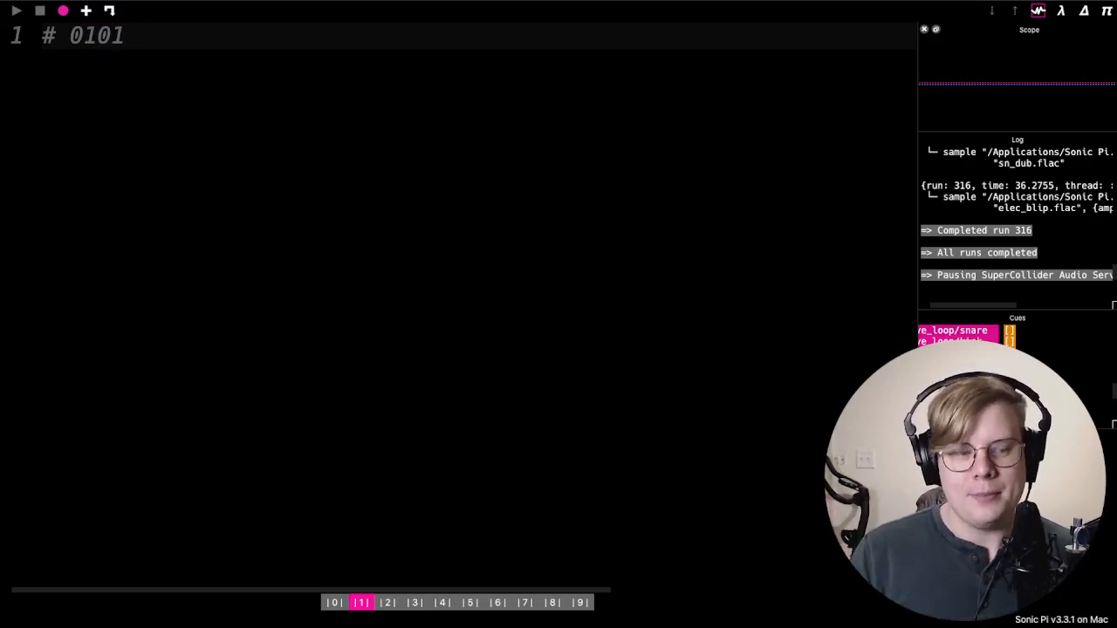
Clear the line and retype the comment as # 0101
double_click(96, 35)
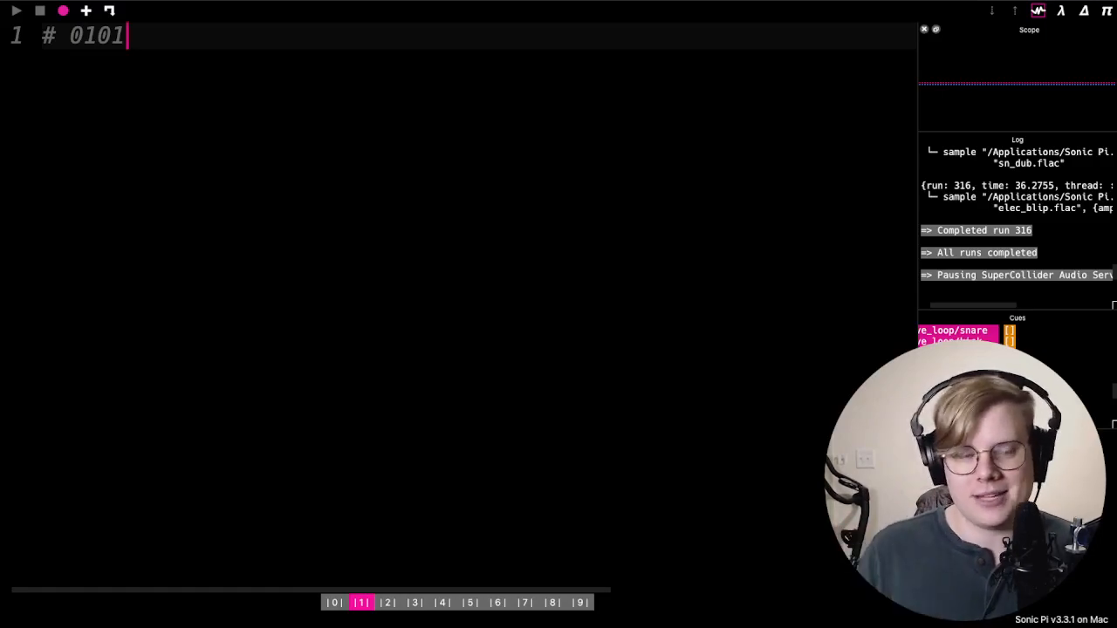
key(Backspace)
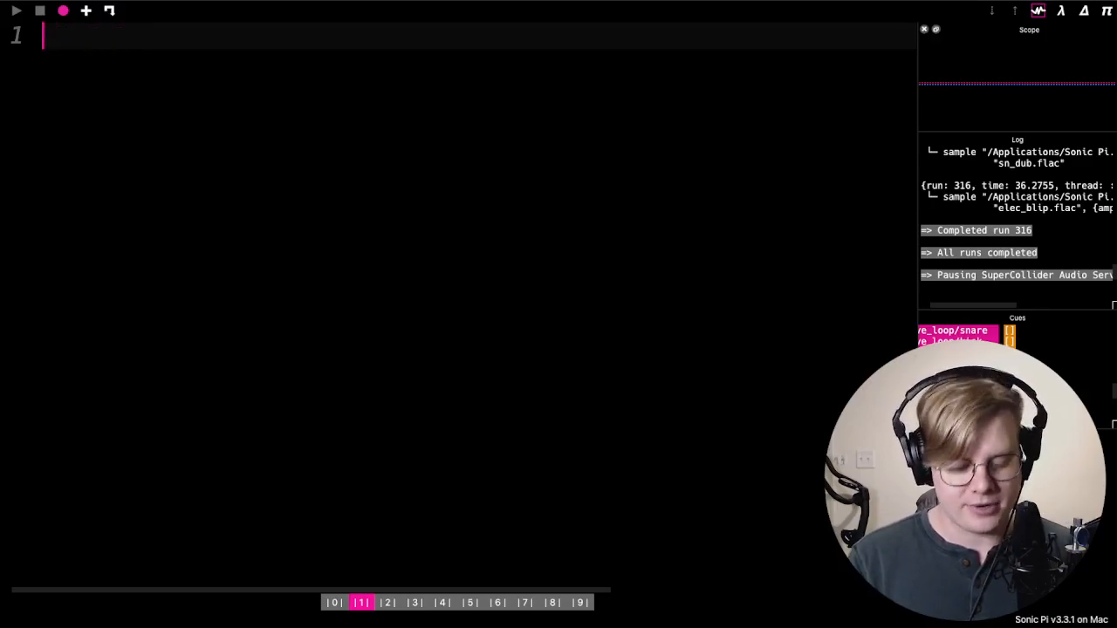
text(# 10101)
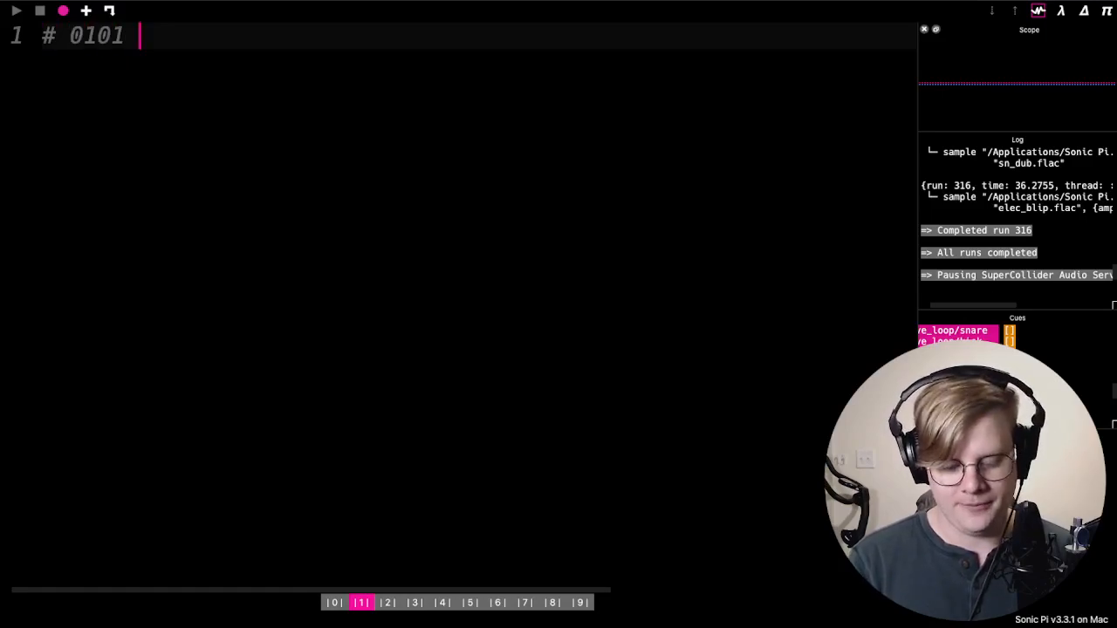
Note that 0101 = 5 and begin live_loop :kick with a sleep 1 line
text(= 5)
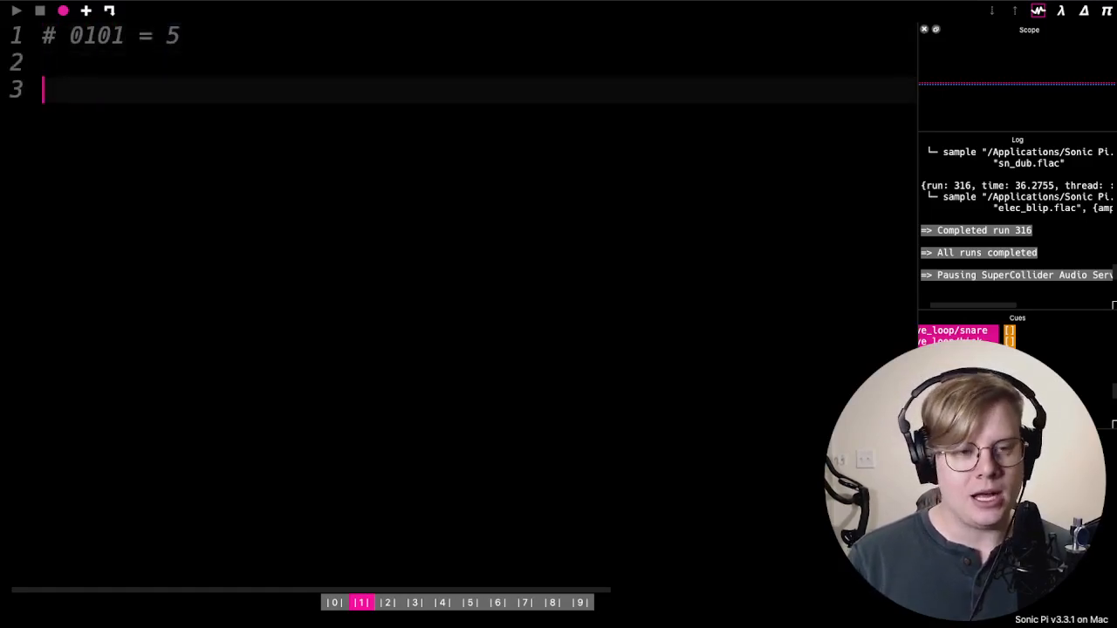
text(live-loop :kick do)
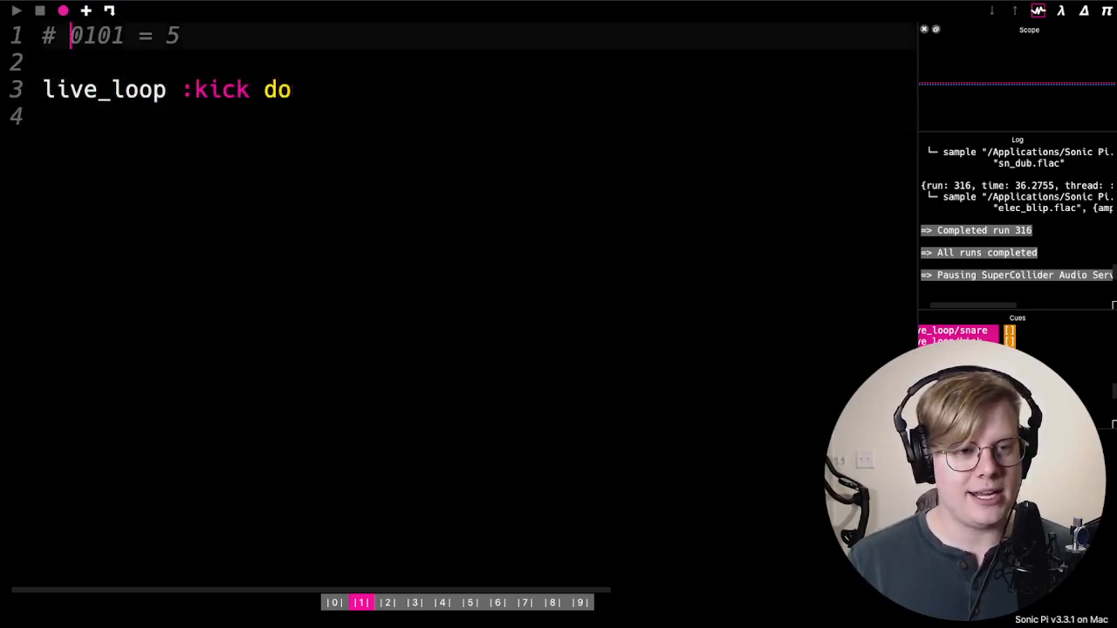
double_click(98, 35)
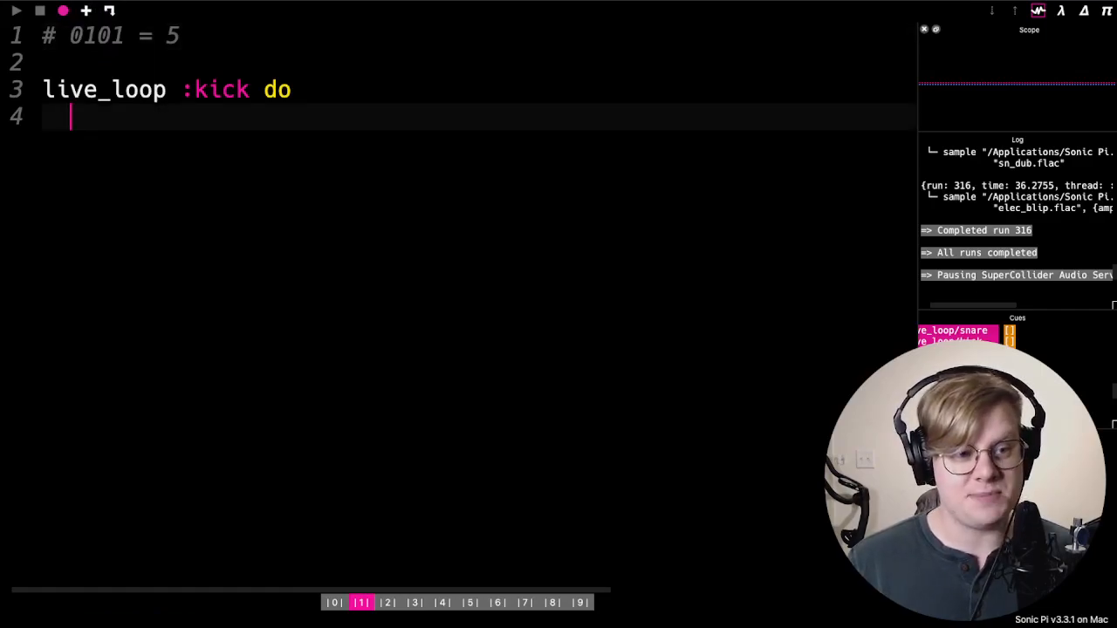
text(sle)
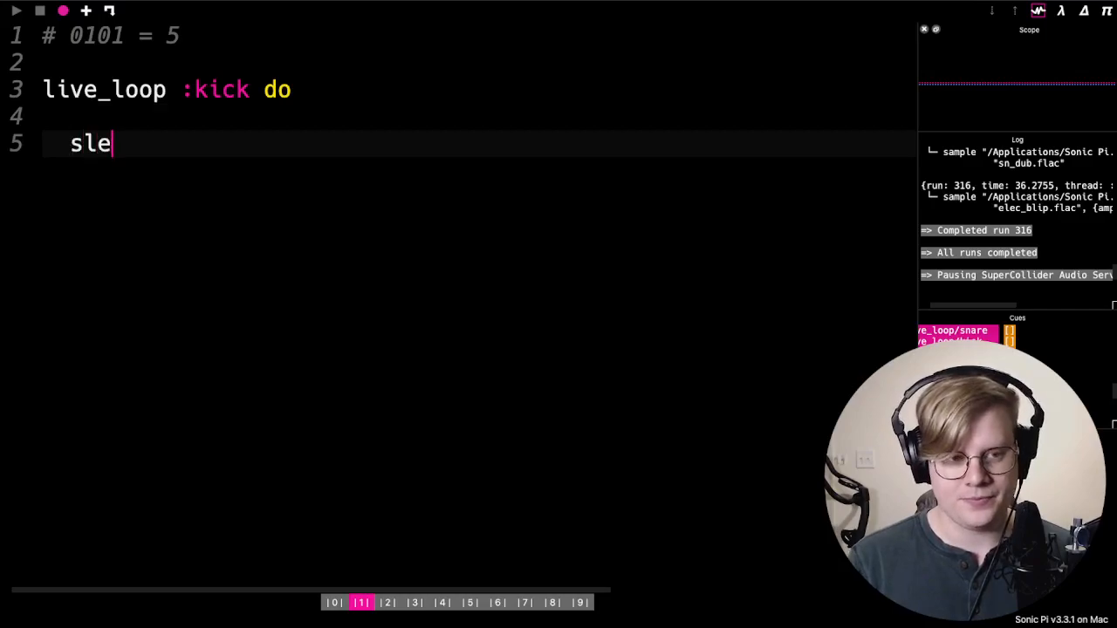
text(ep 1)
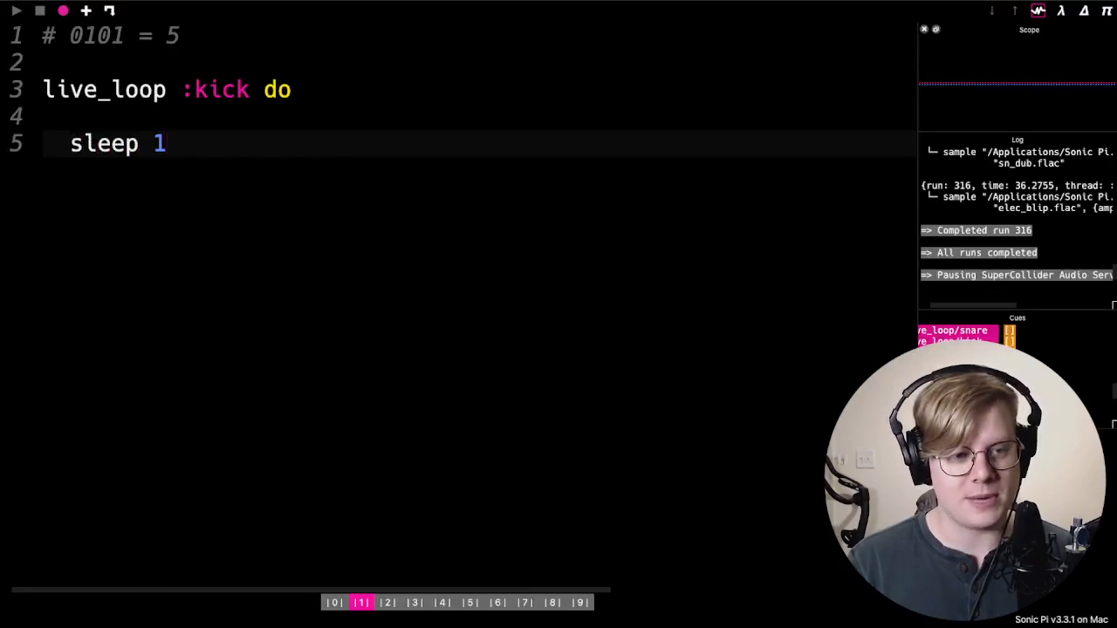
scroll(left, 3)
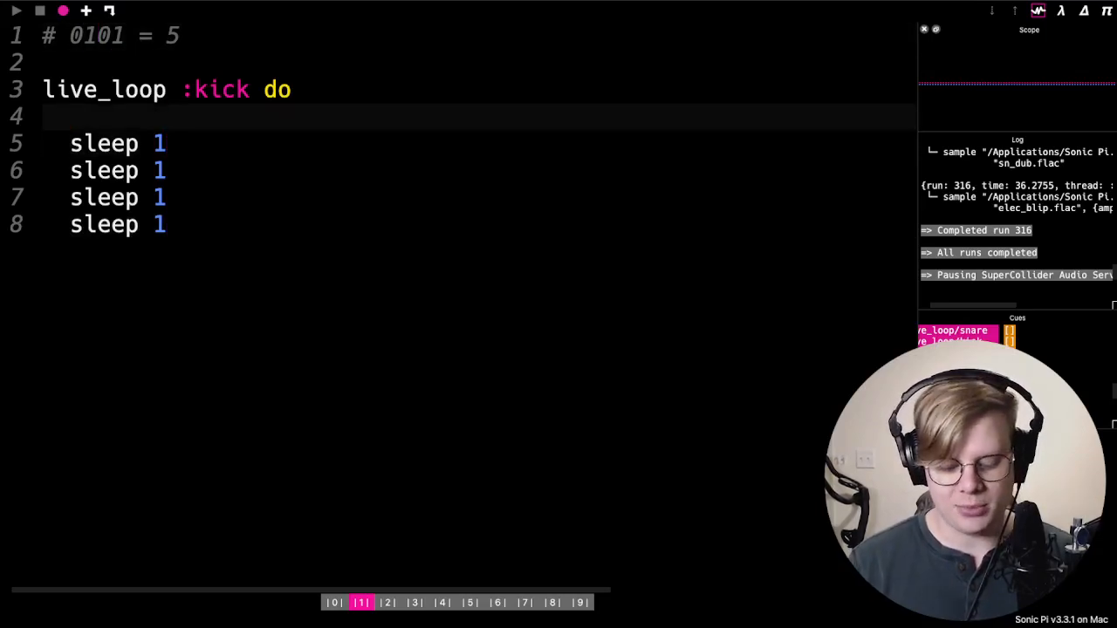
Add sample :bd_mehackit and select the line to duplicate it four times
text(sample L:)
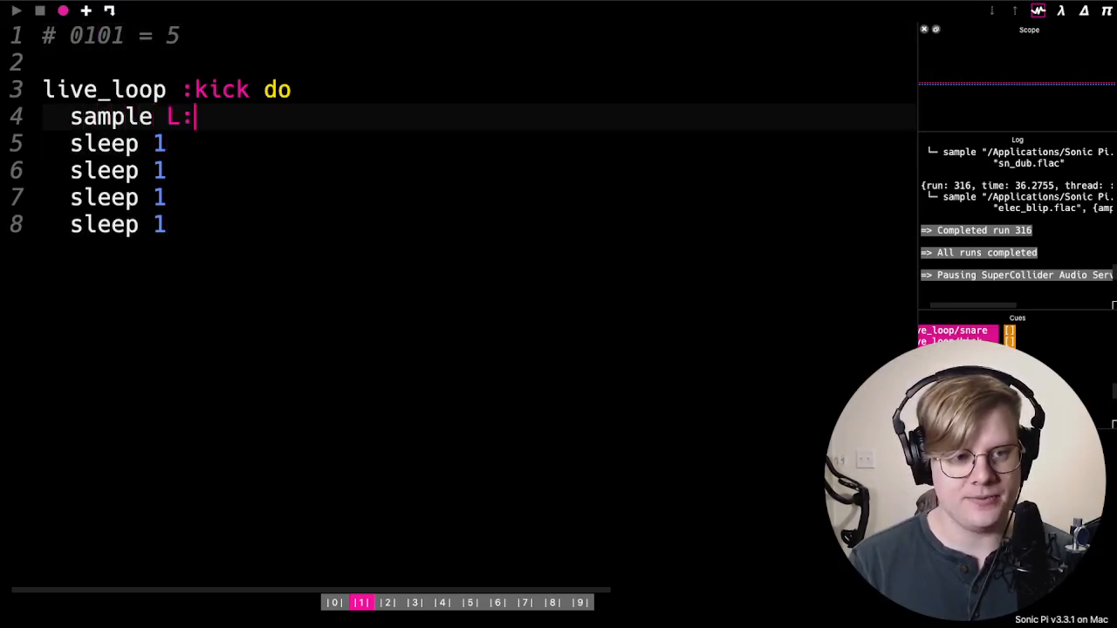
text(:bd)
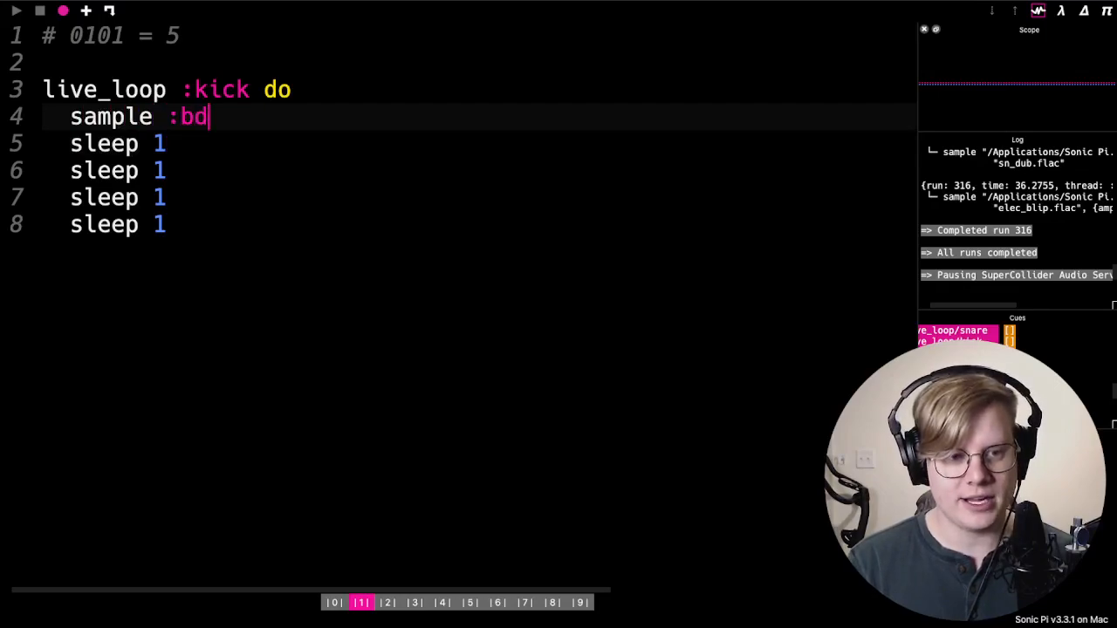
text(_mehackit)
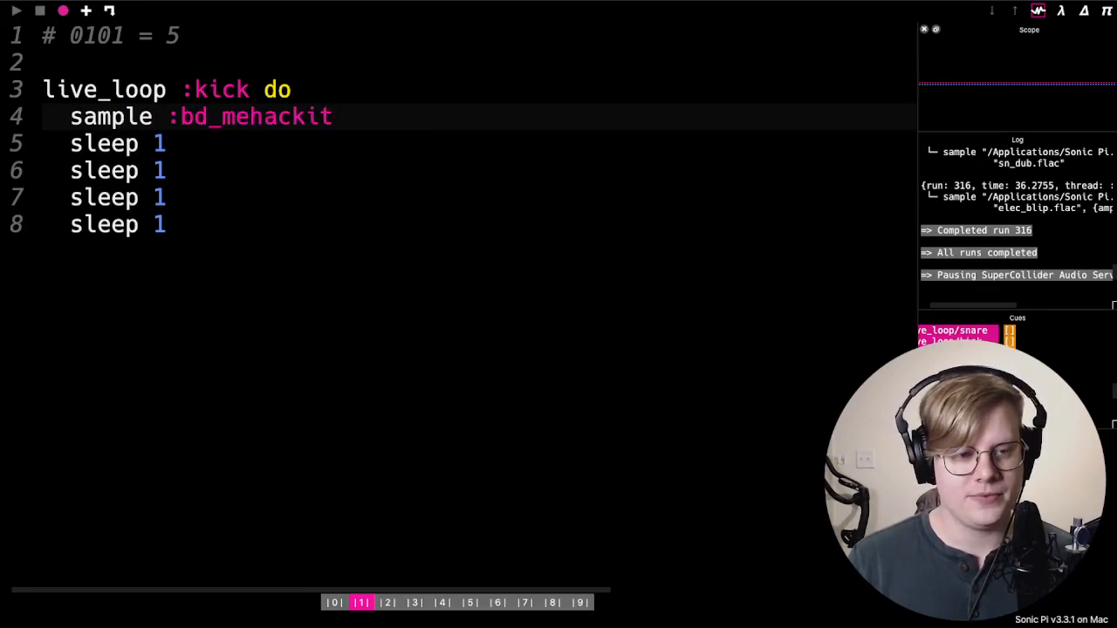
triple_click(200, 115)
text(end)
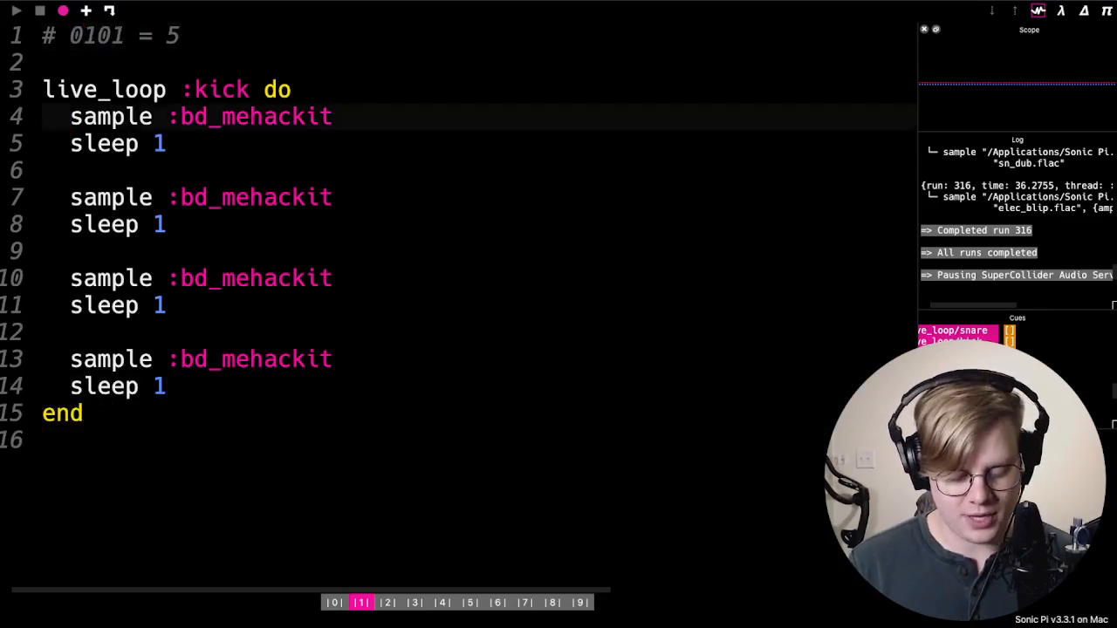
Comment out kicks one and three and change the others to :sn_dub and :sn_dolf snares
key(cmd+/)
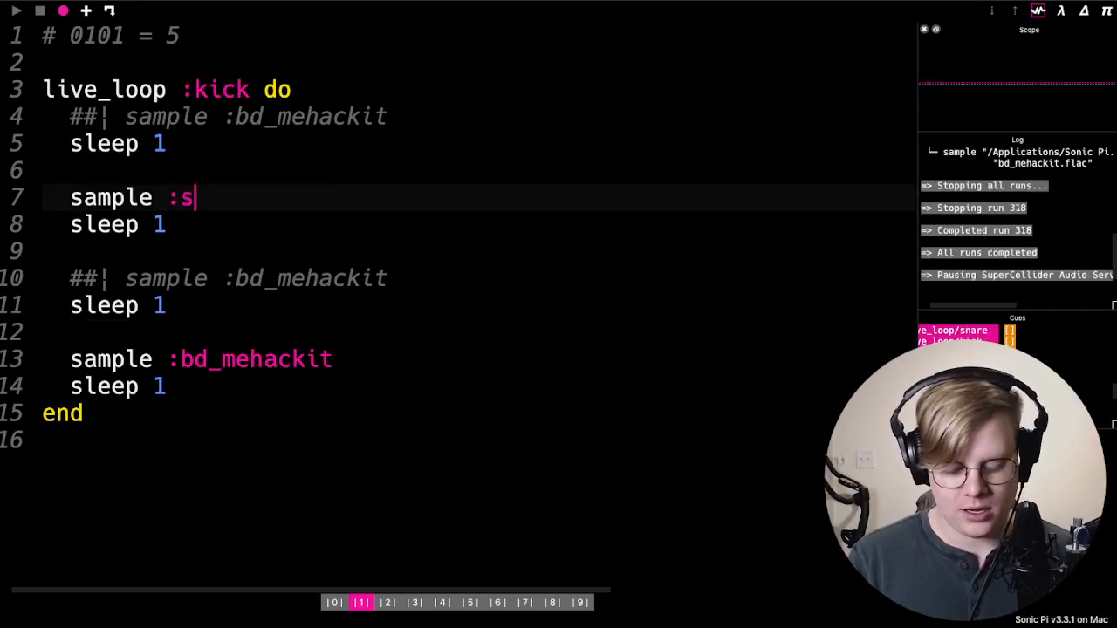
text(n_dub)
click(478, 359)
text(sample :sn_)
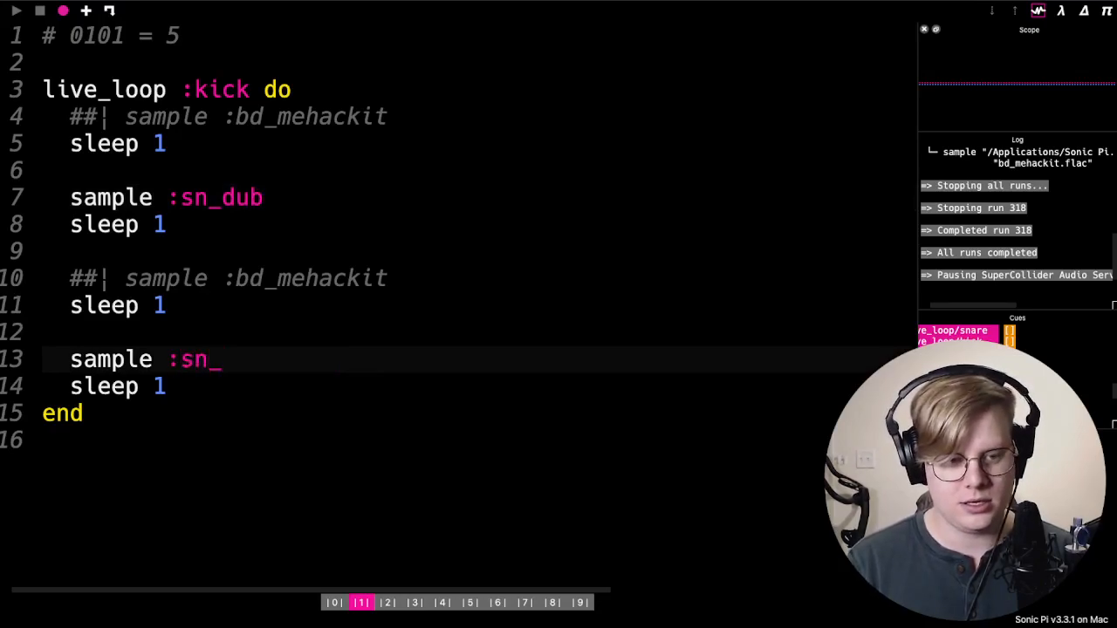
text(dolf)
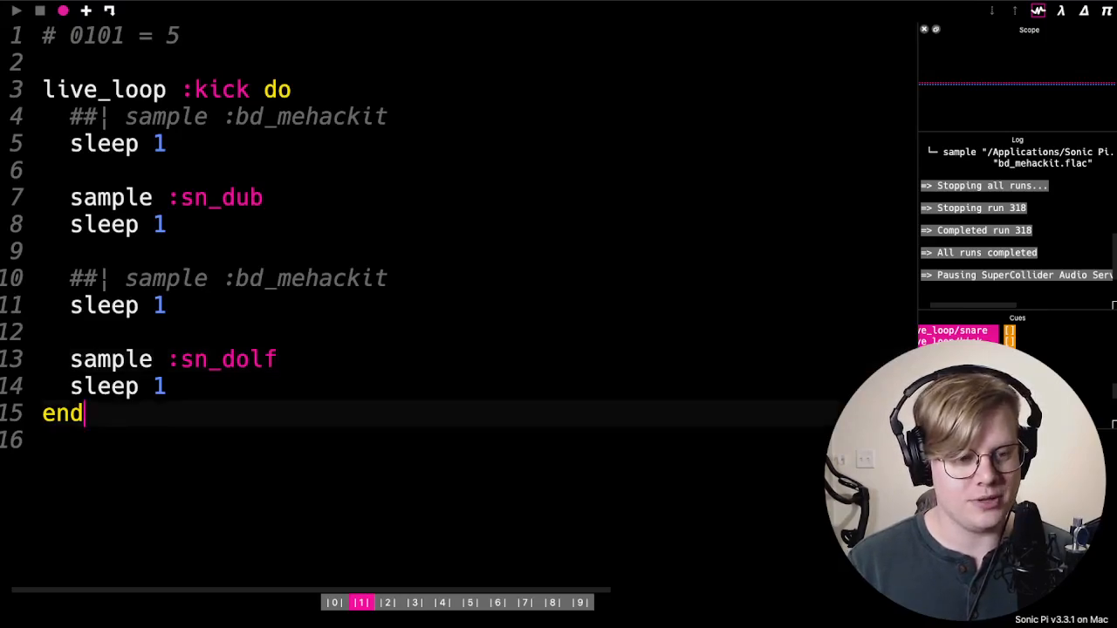
Add live_loop :bd playing sample :bd_mehackit every beat and run both loops
text(live_loop)
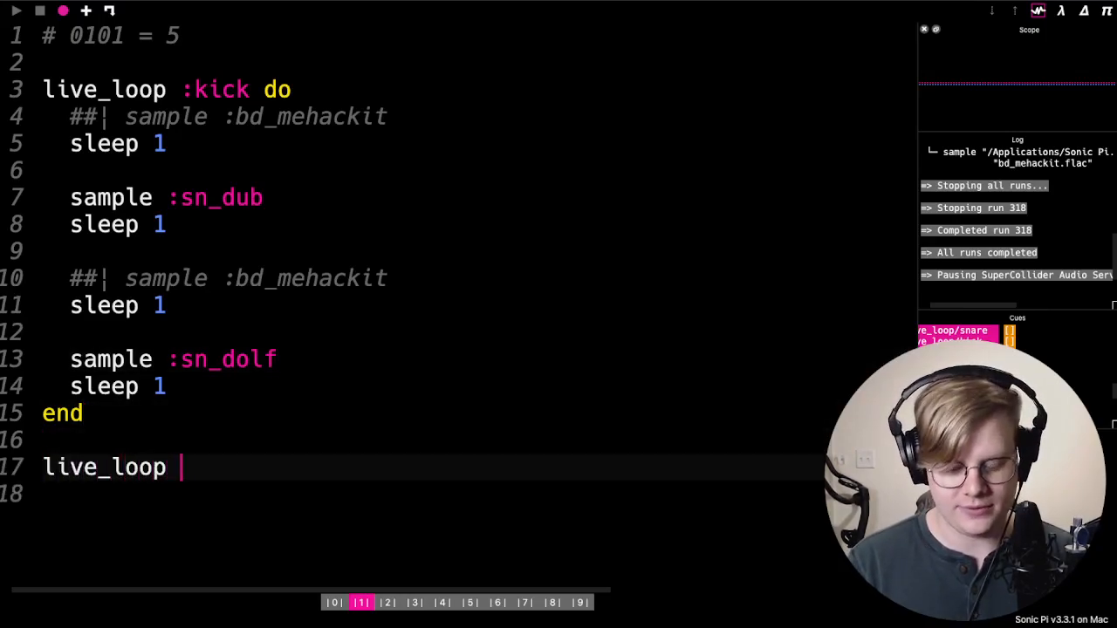
text(:)
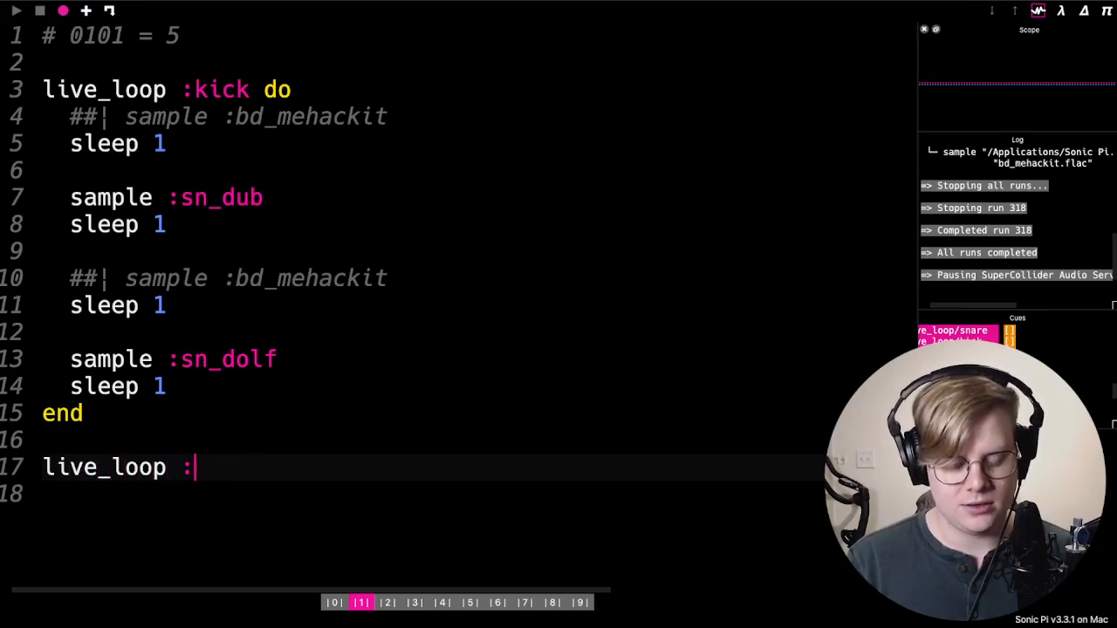
text(bd do)
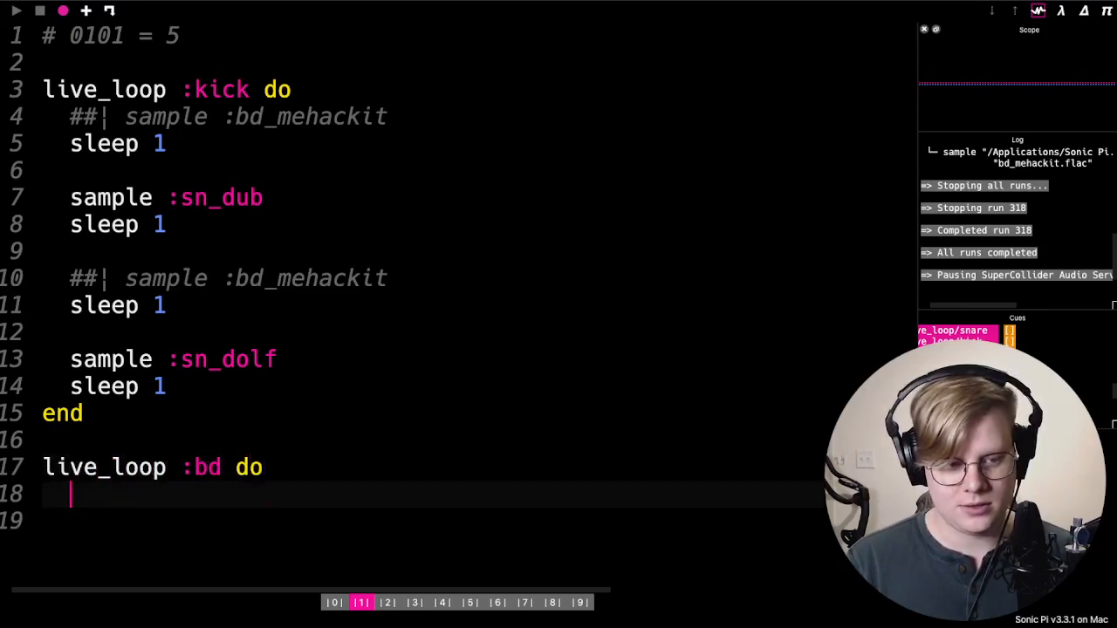
text(sample)
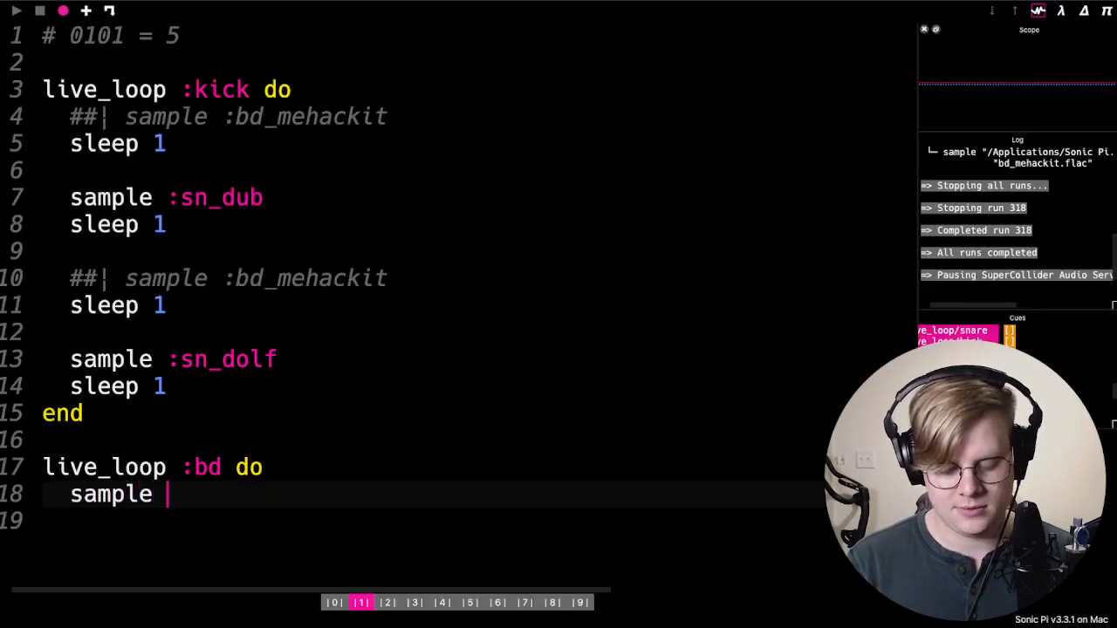
text(:bd_mehackit)
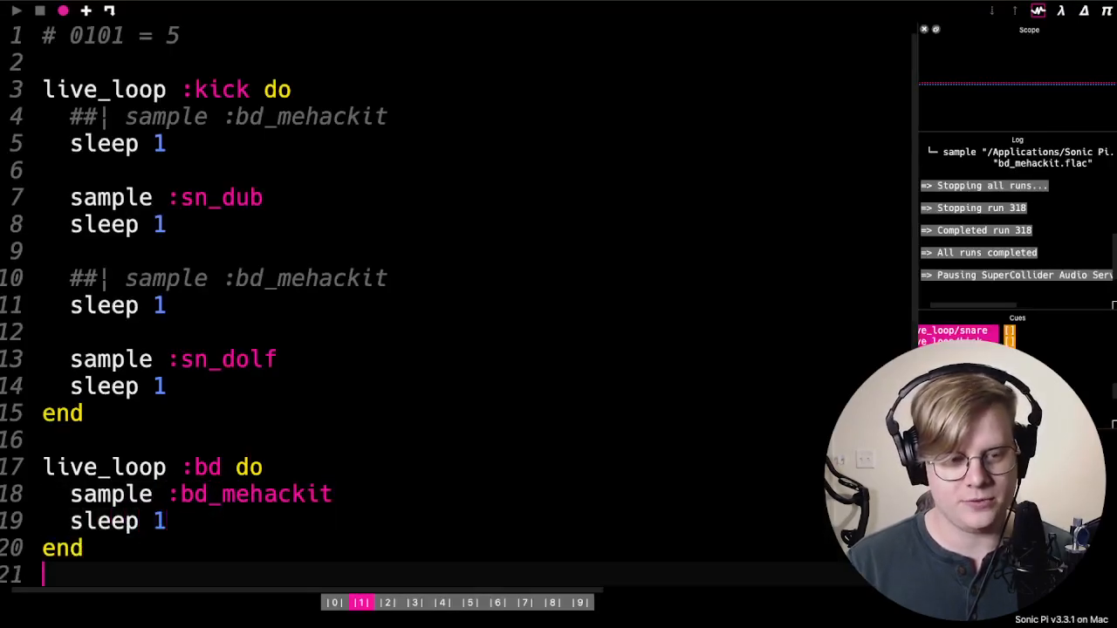
click(79, 412)
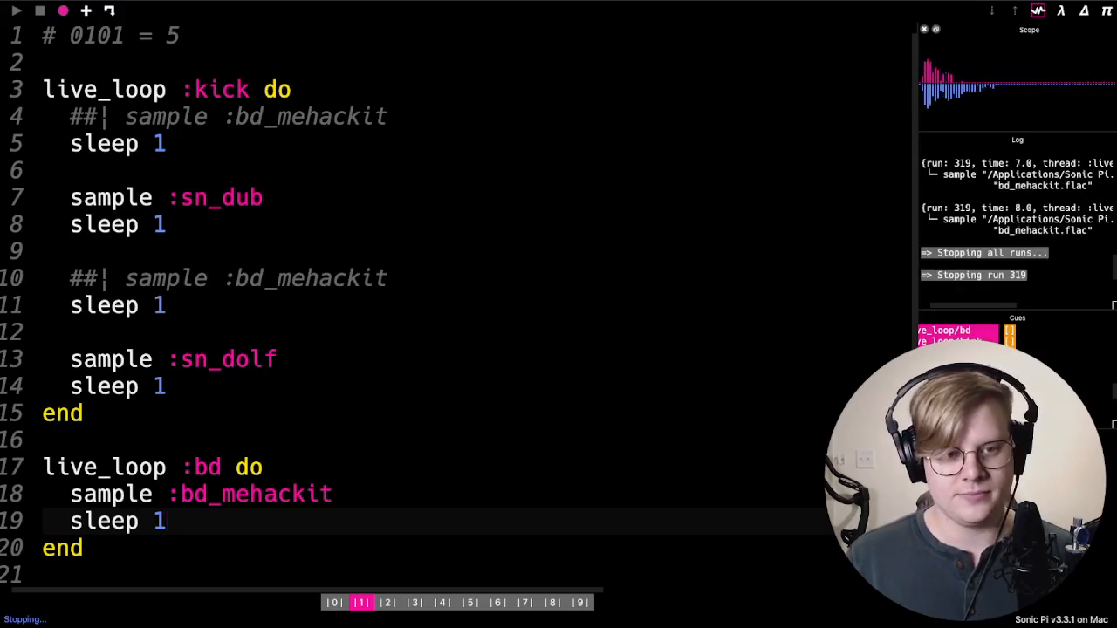
Fix the last snare name and start a new live_loop :binary above the drums
double_click(258, 359)
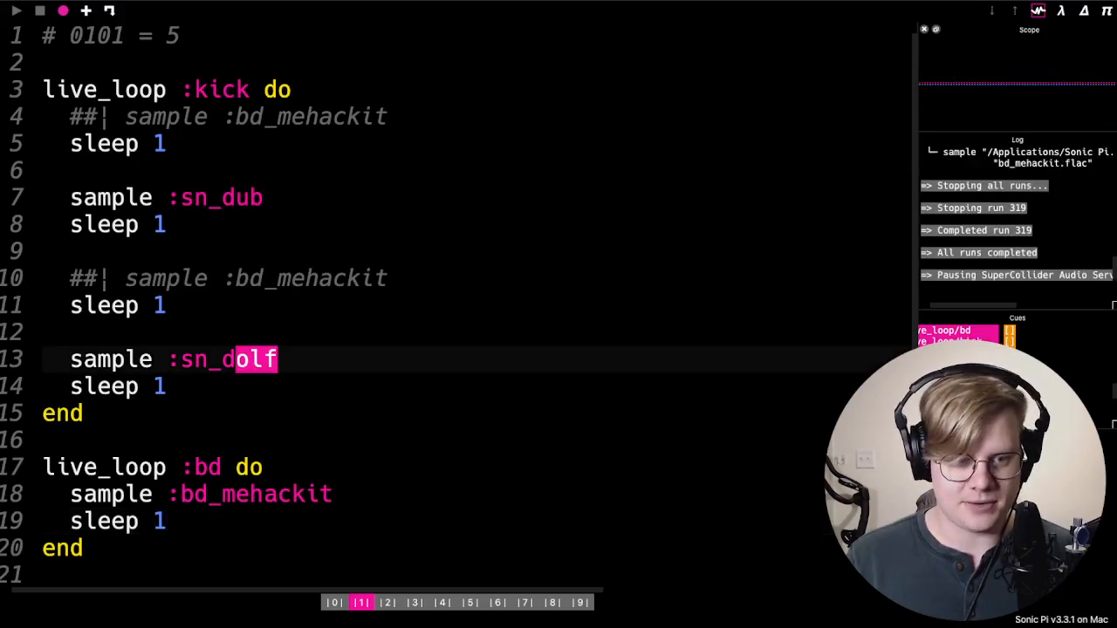
text(b)
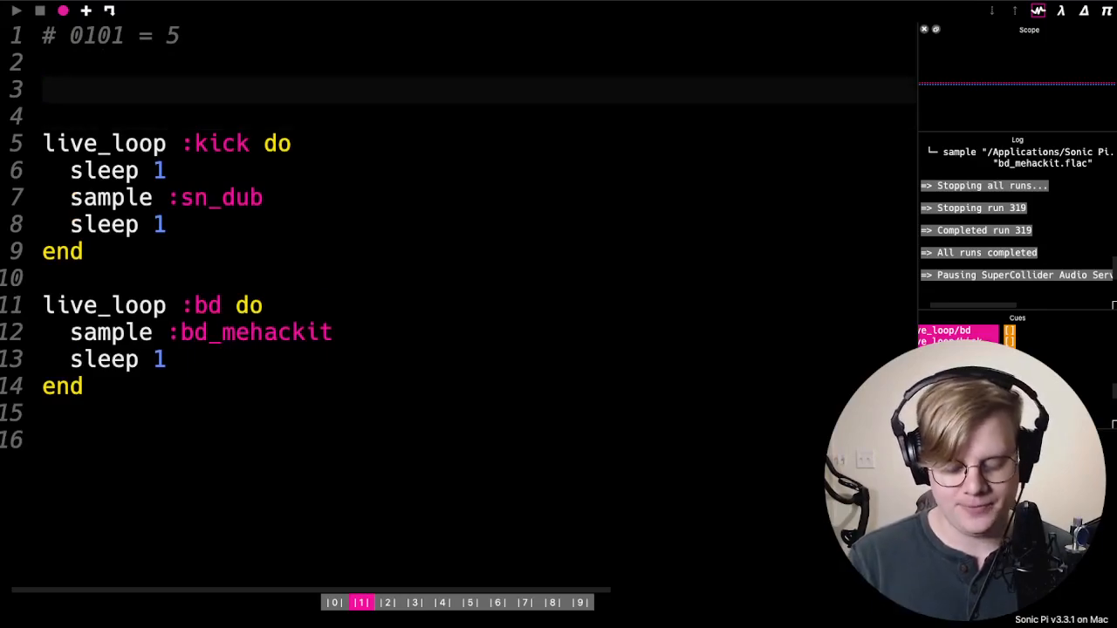
text(live_loop)
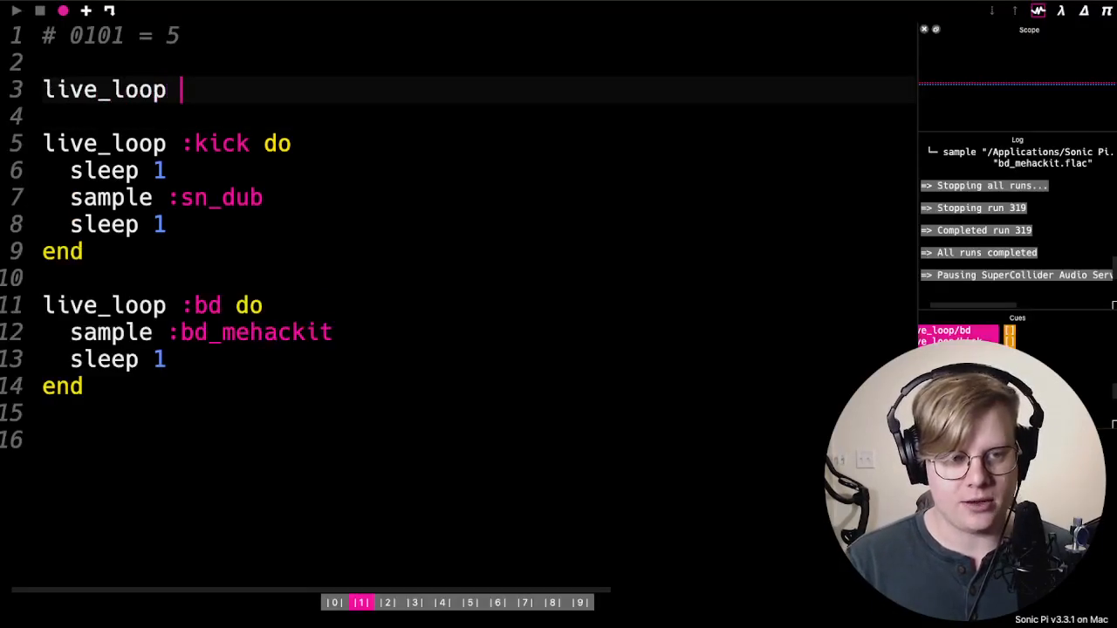
text(:bianry)
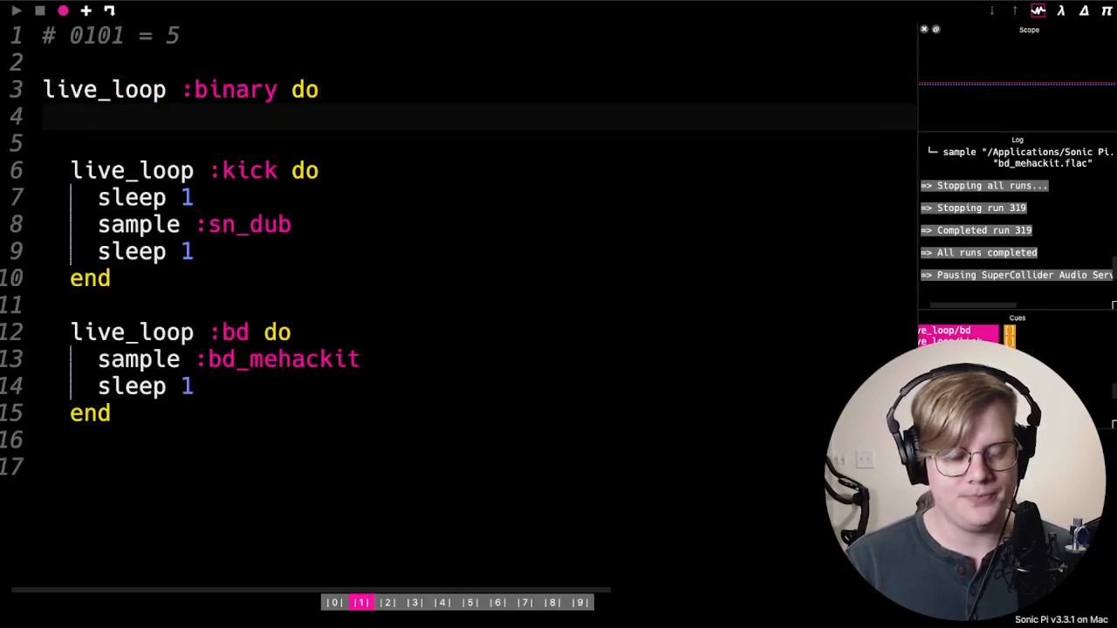
Add a placeholder n assignment commented as ranging 0-255
text(n =)
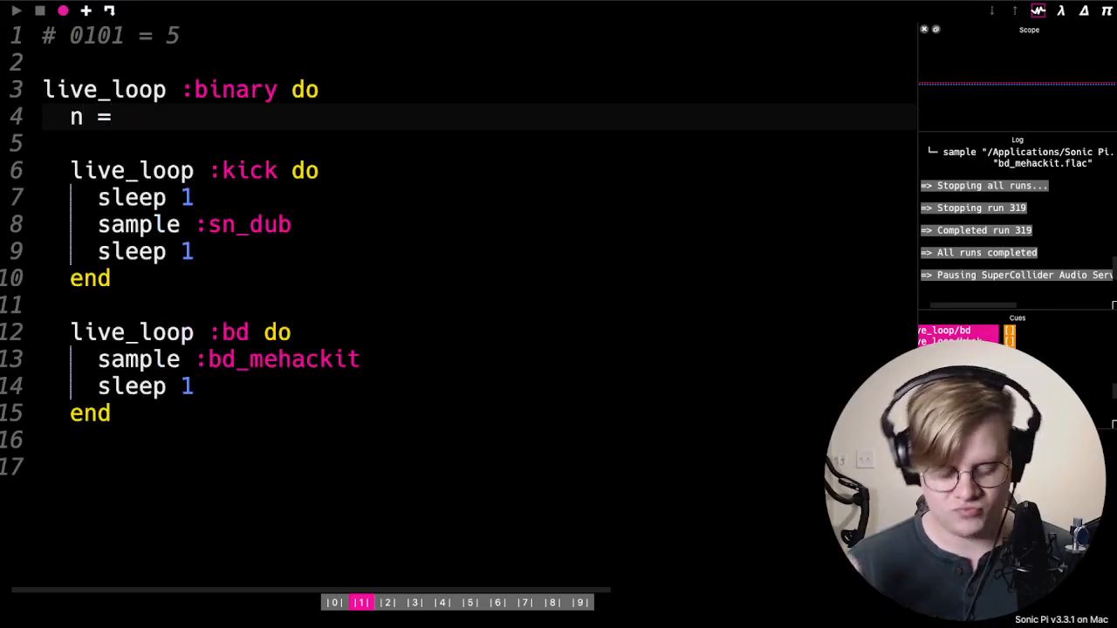
text(1)
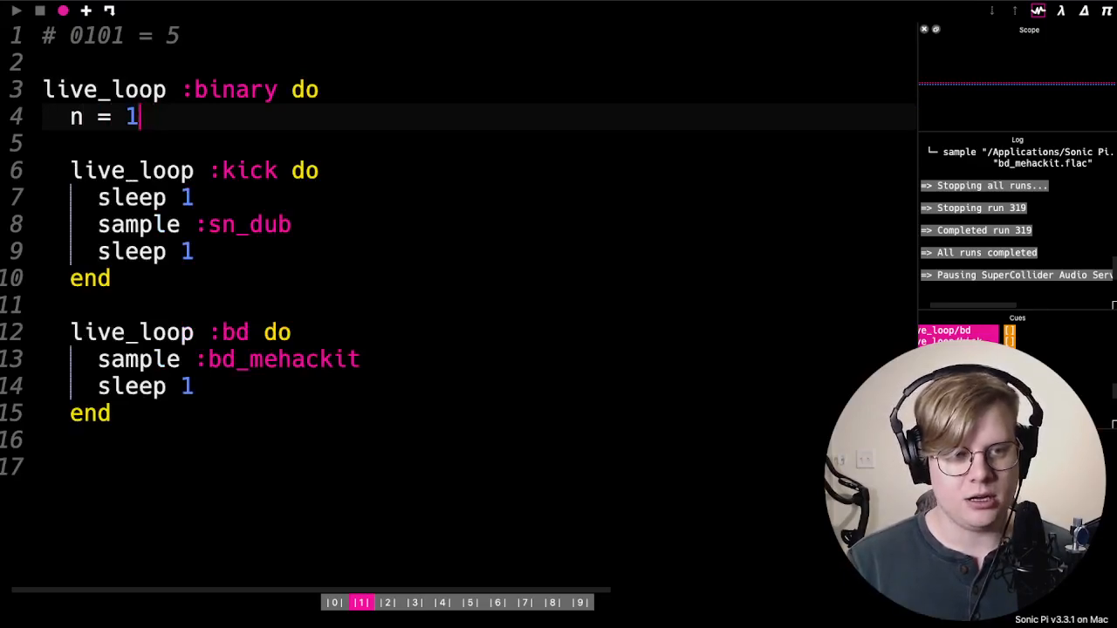
key(Backspace)
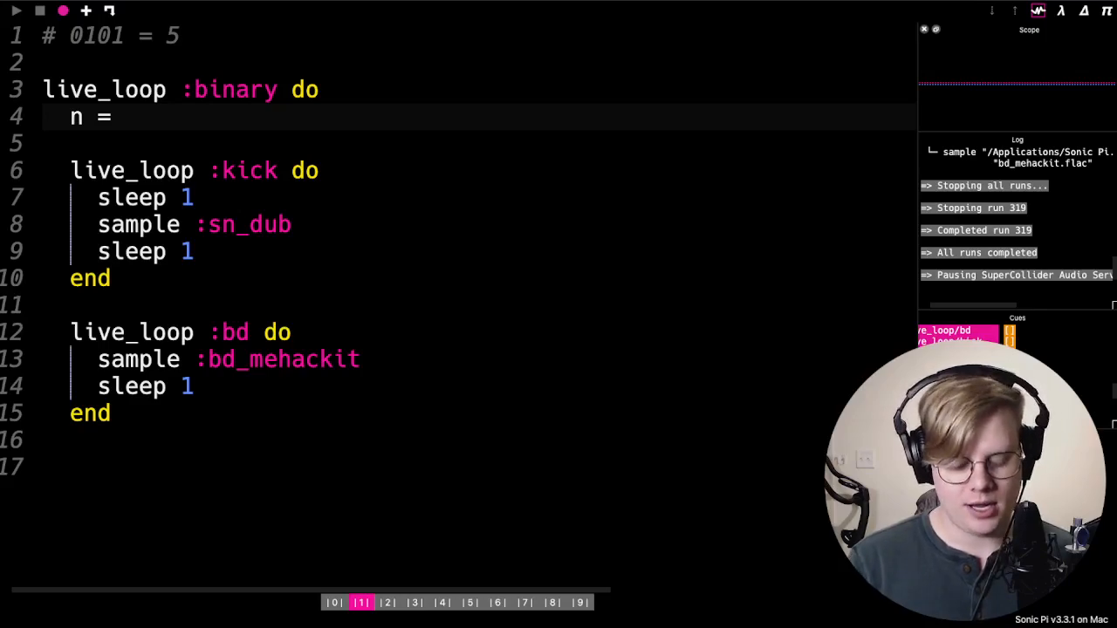
text(# 0-25)
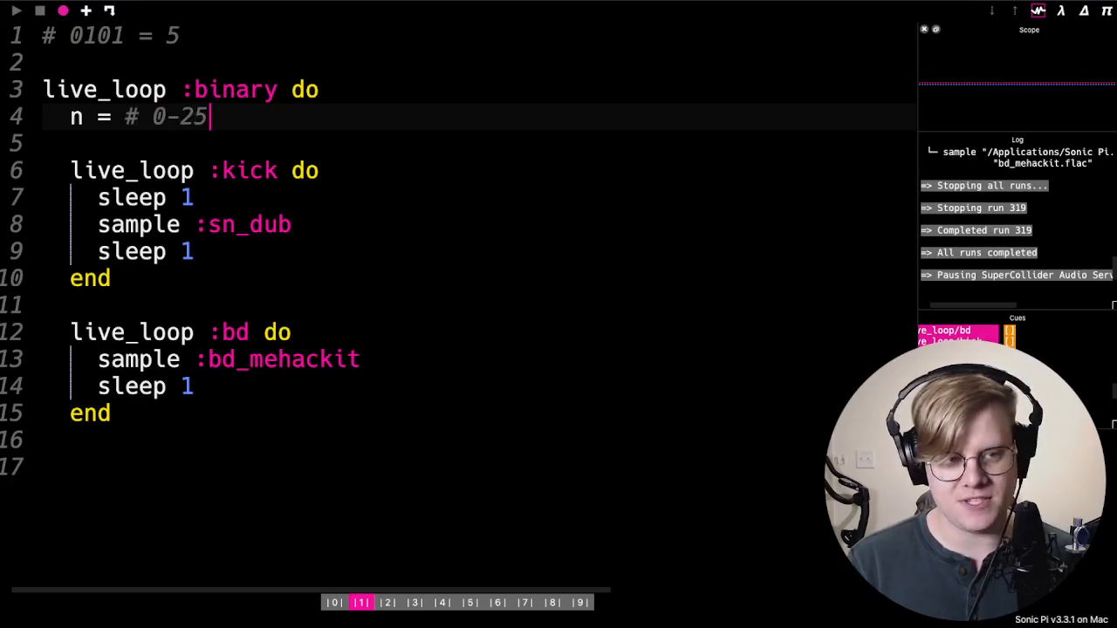
text(5)
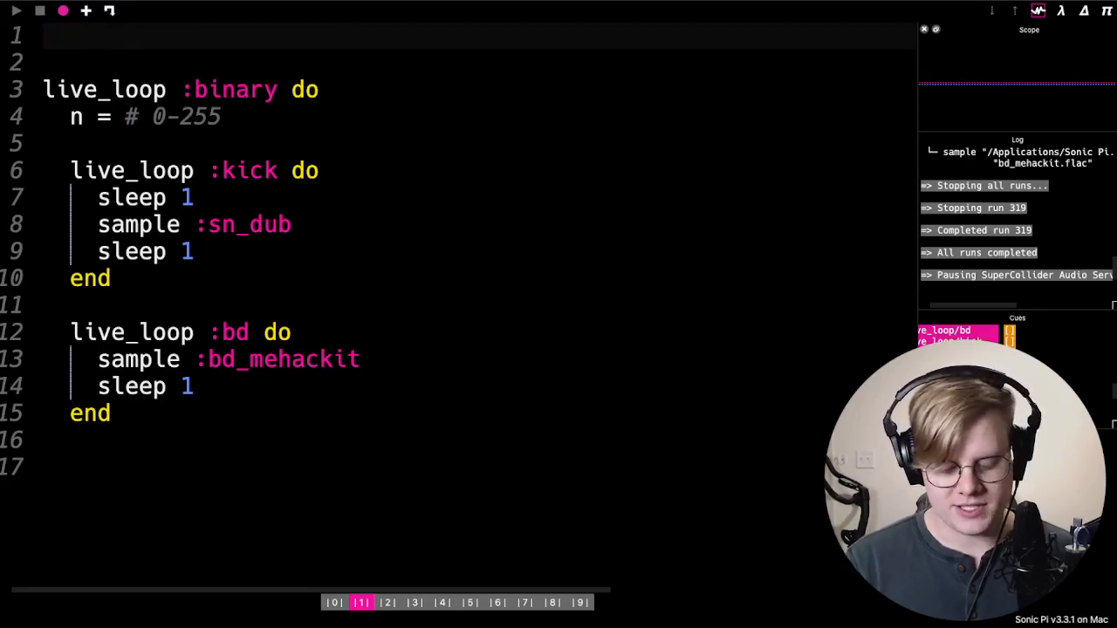
Set use_bpm 96 on the first line and assign n = 137
text(use_bp)
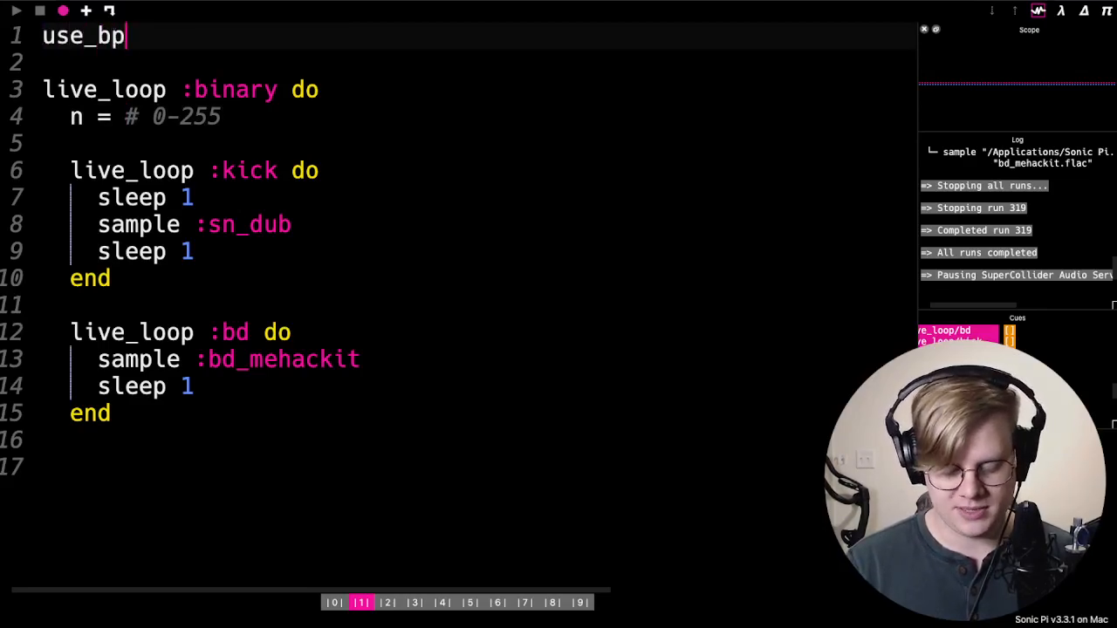
text(m 89)
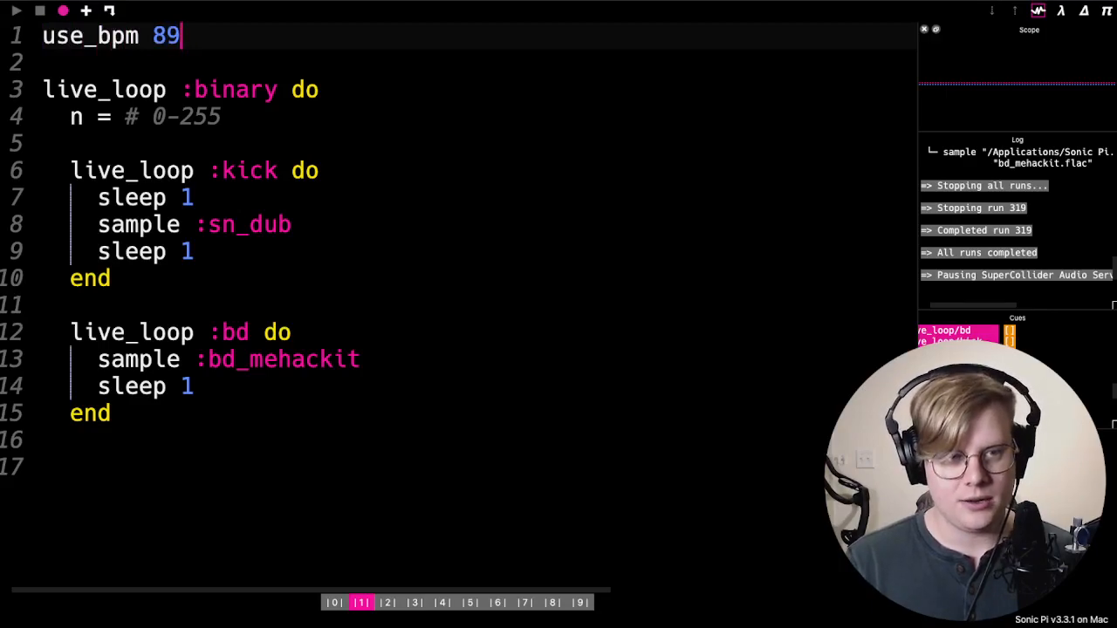
text(96)
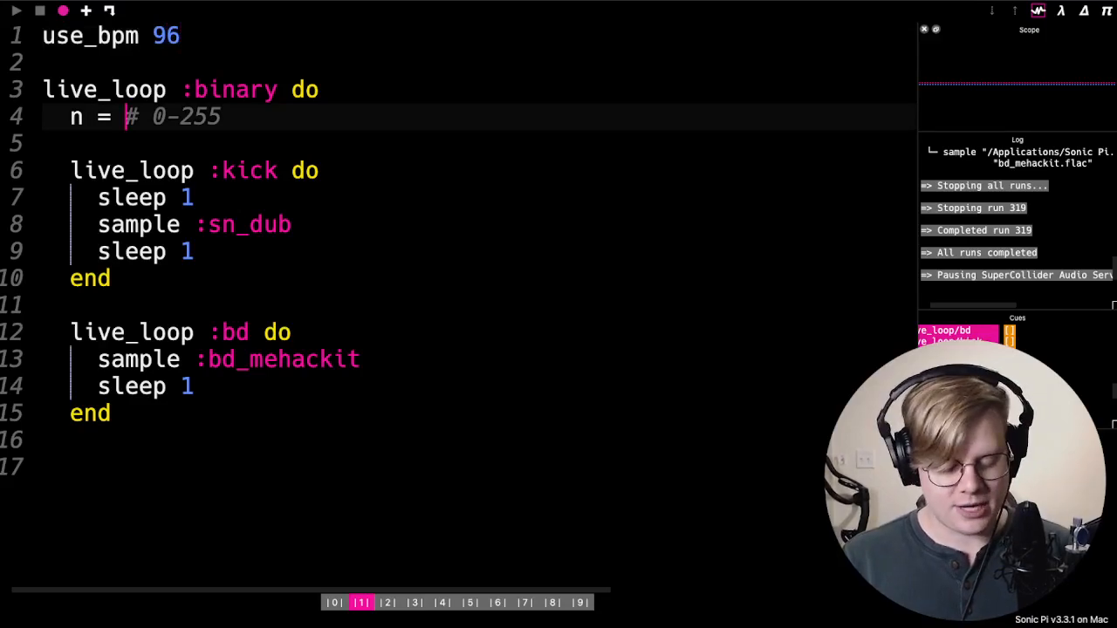
text(137)
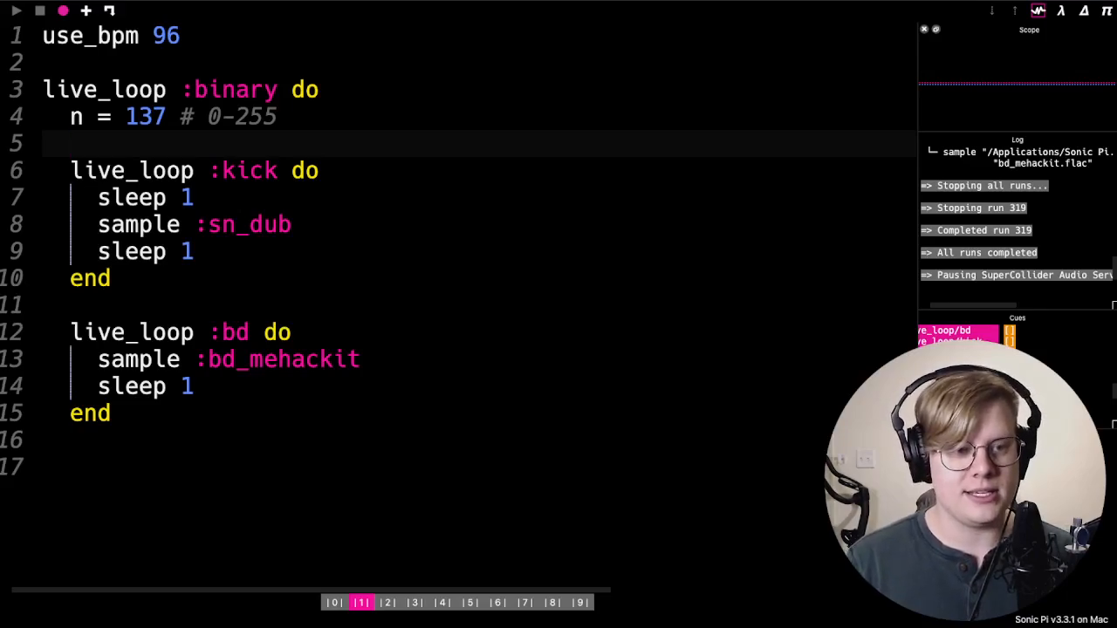
Add an 8.times block (# 8 bit) playing sample :elec_beep
text(8)
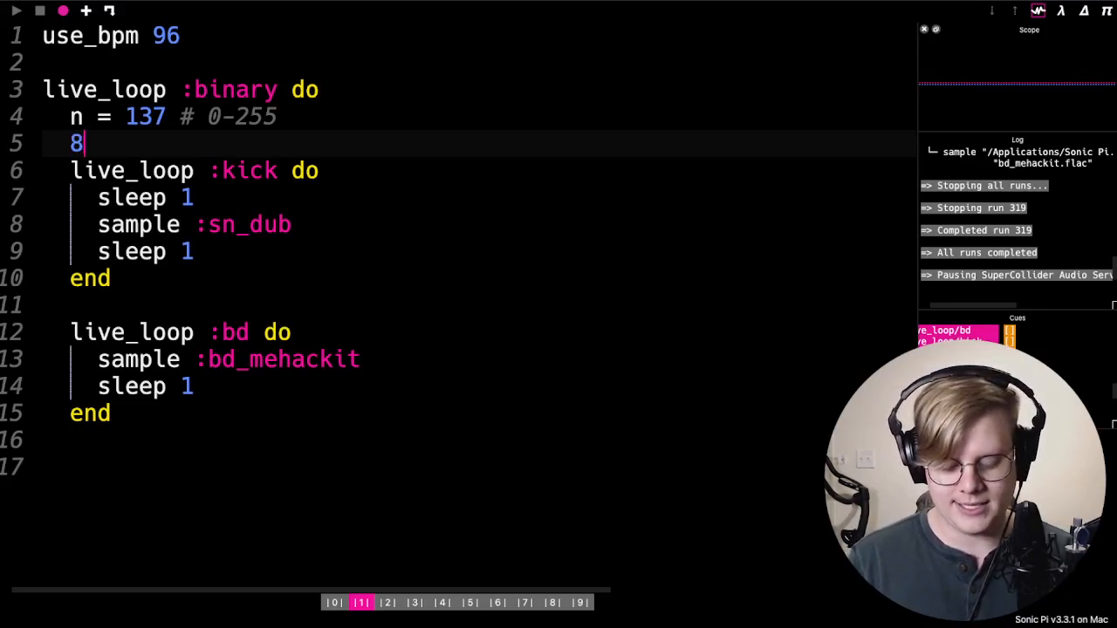
text(.times)
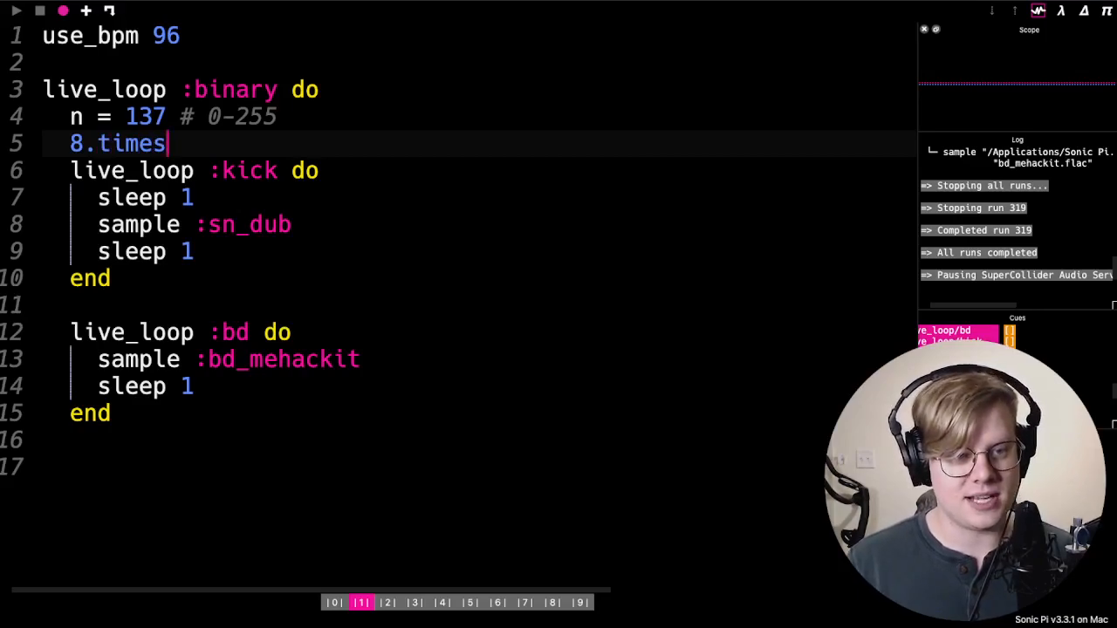
text(, 8 bit)
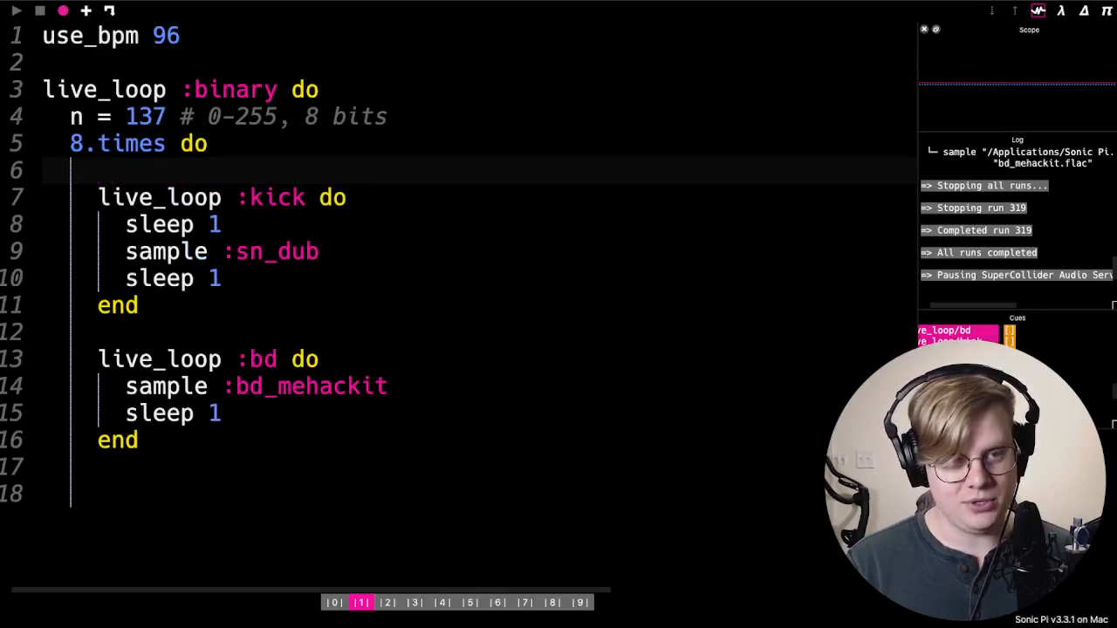
text(sample)
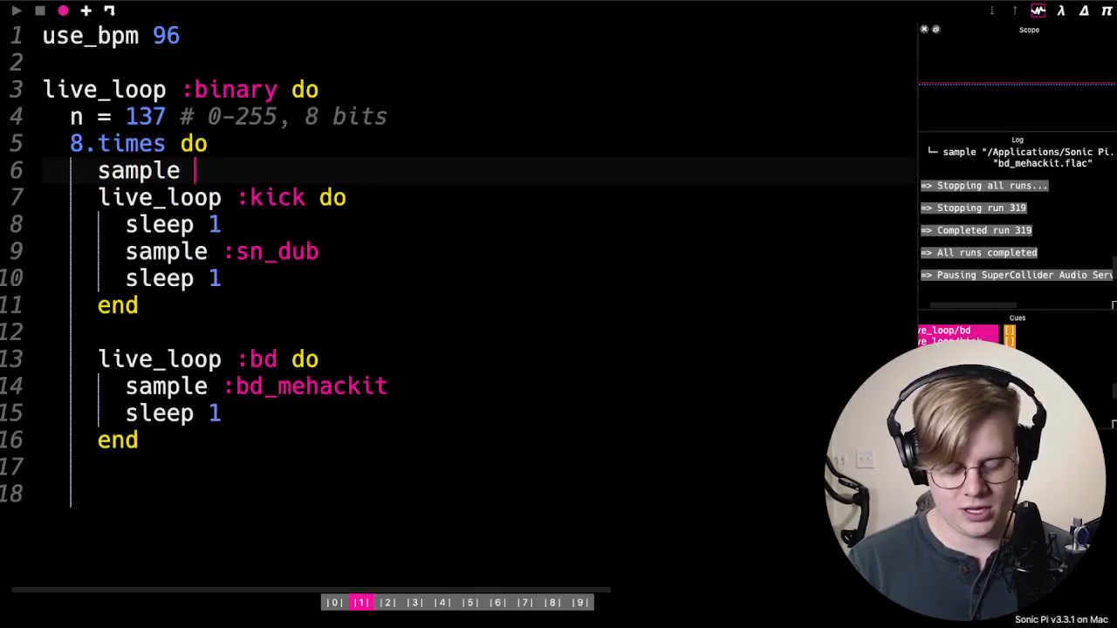
text(:ele)
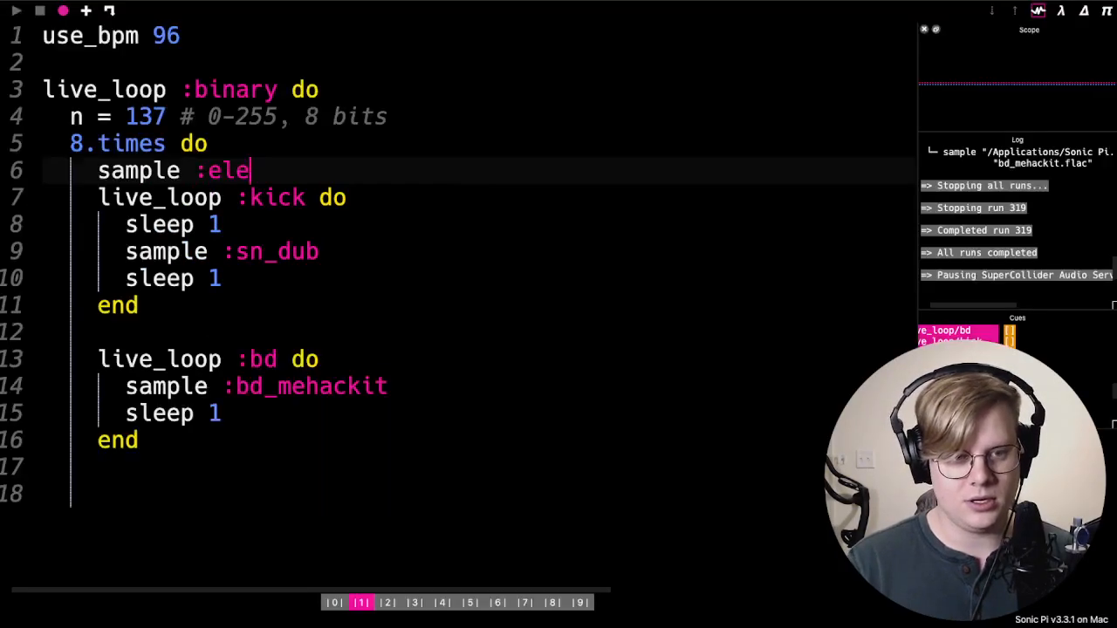
text(c_beep)
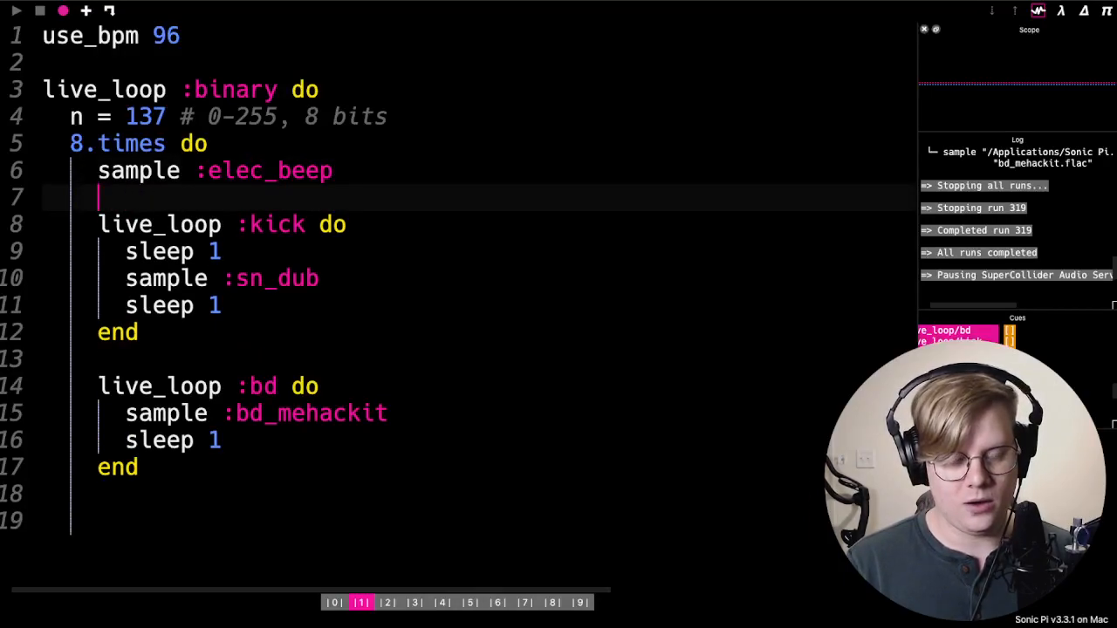
text(end)
text(sleep 0.25)
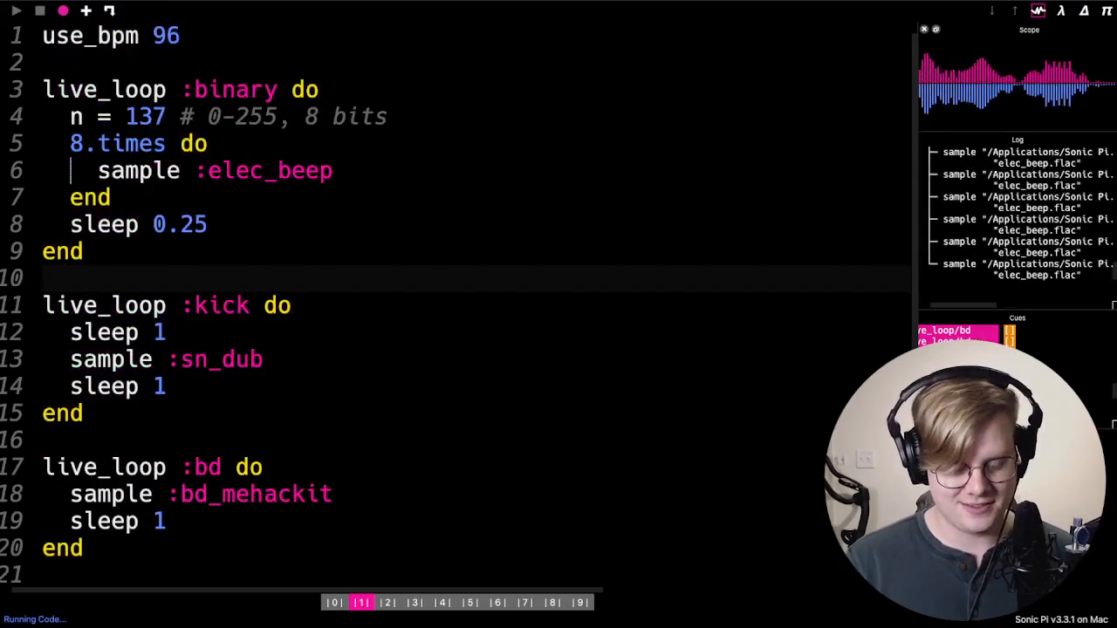
Stop playback, rename the sample to :elec_blip and give it amp: 0.5
click(41, 10)
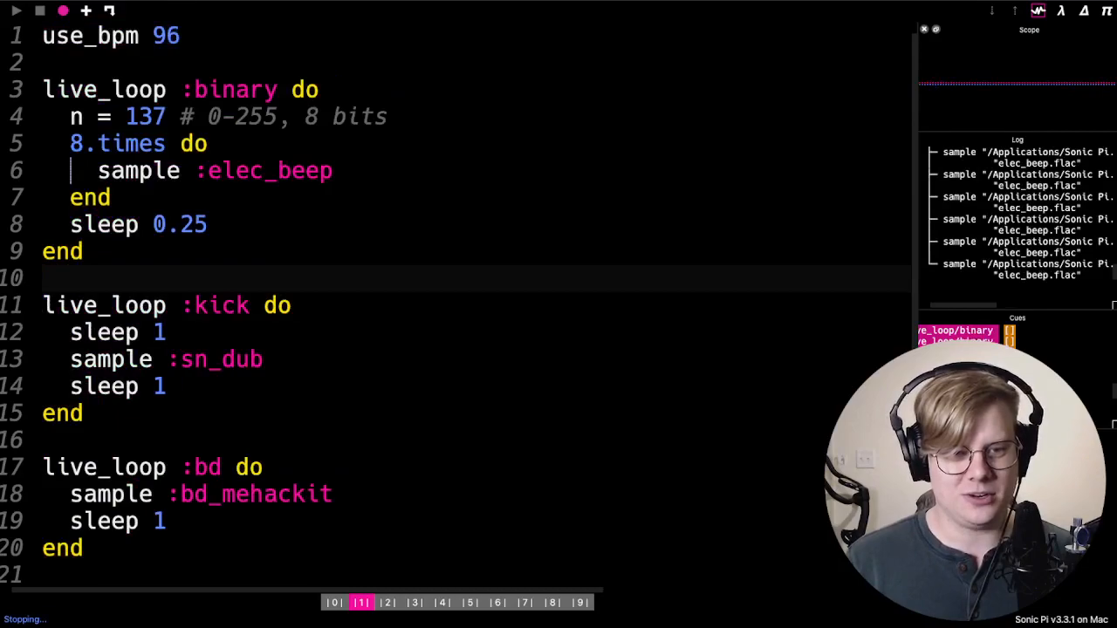
key(backspace)
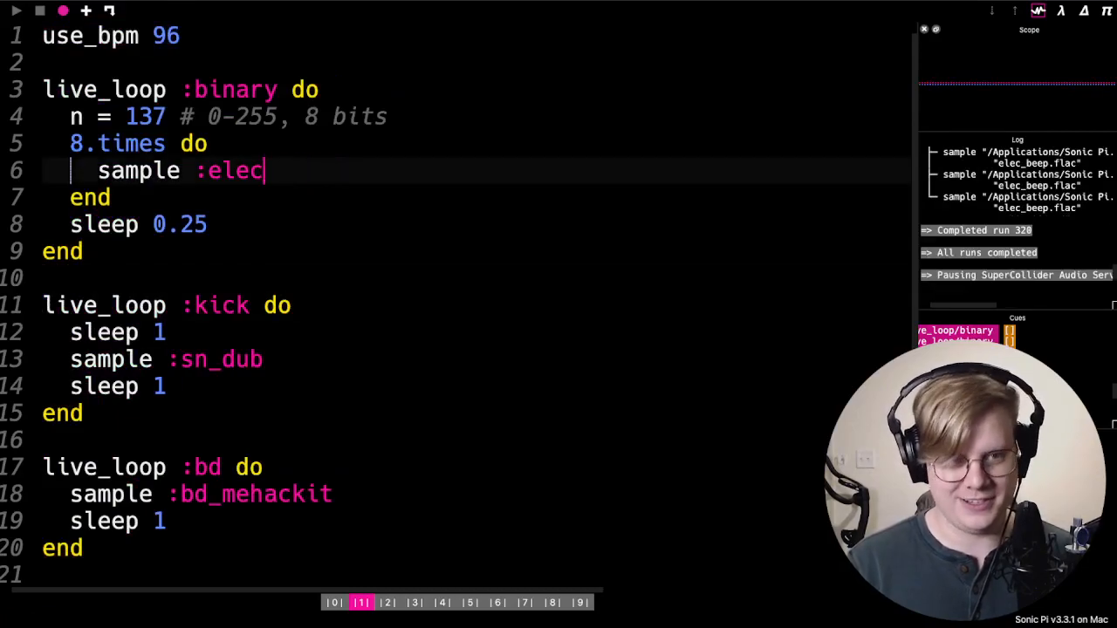
text(_blip, amp:)
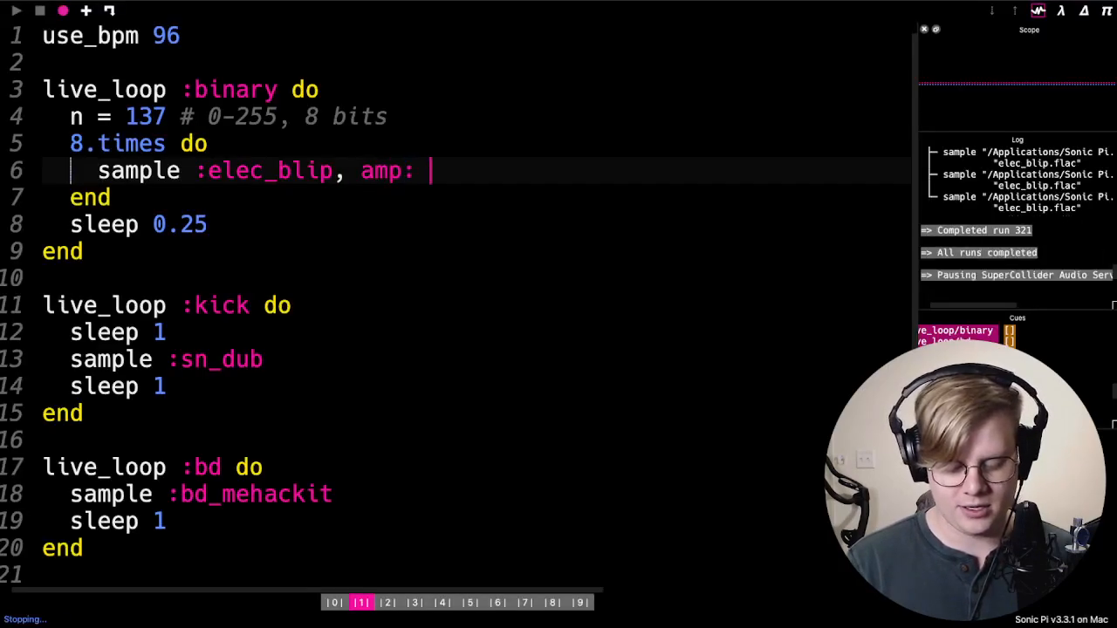
text(0.5)
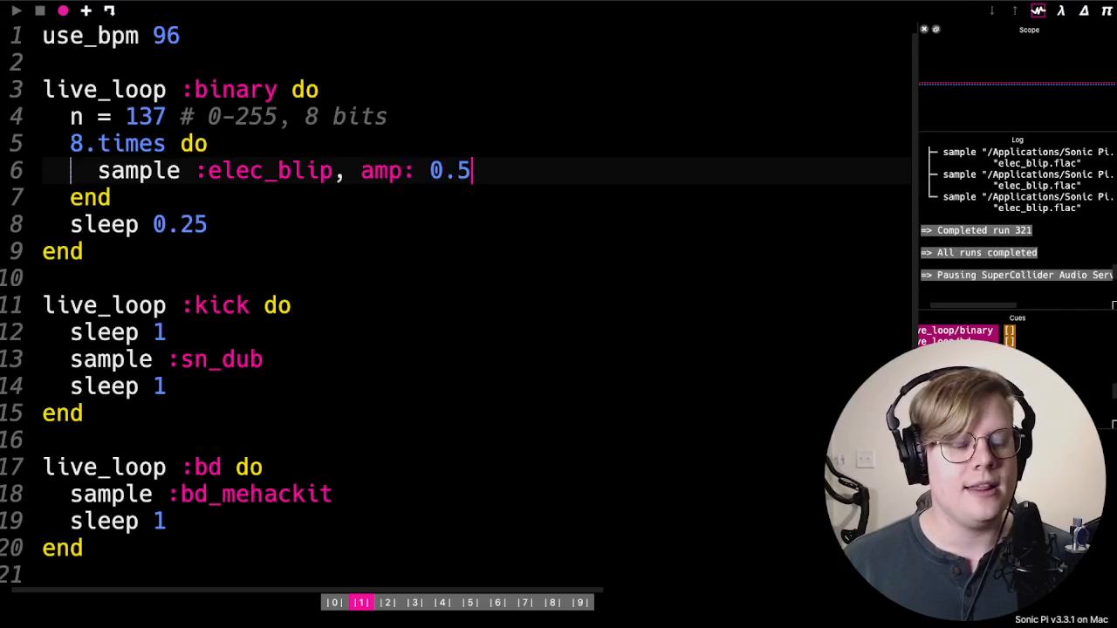
double_click(263, 171)
text(if)
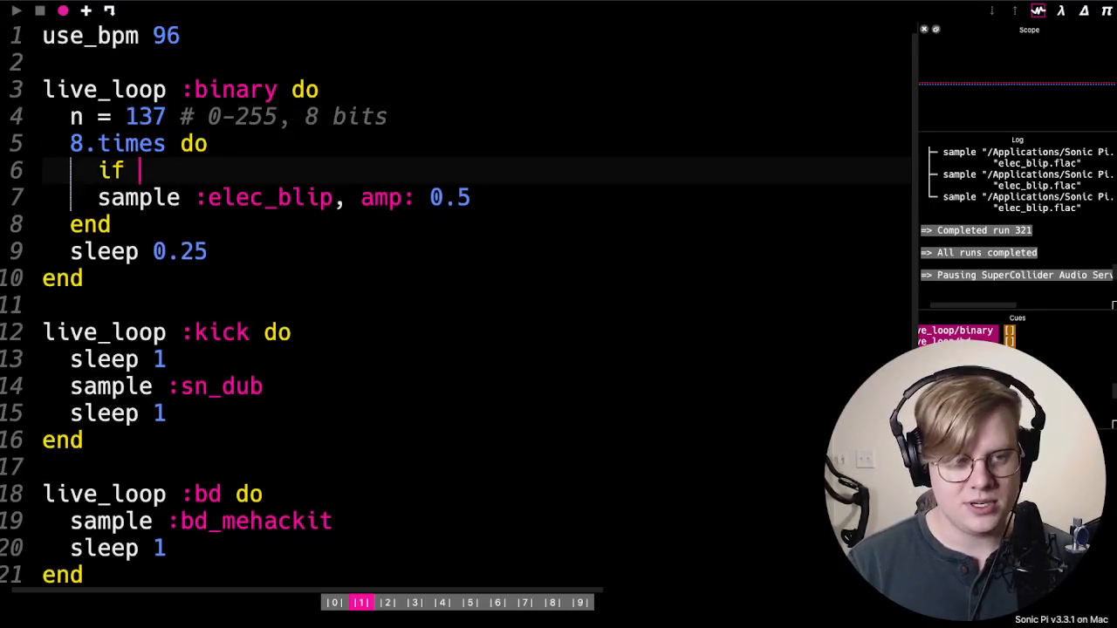
Gate the blip with if n % 2 == 1 and add sleep 0.25 per step
text(n % 2)
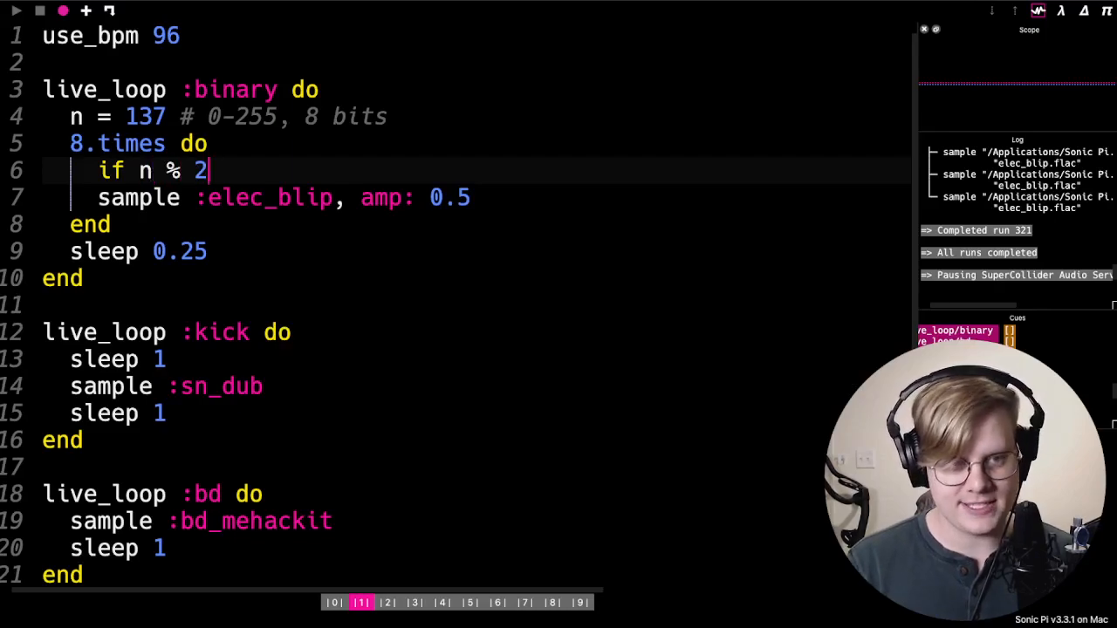
text(==)
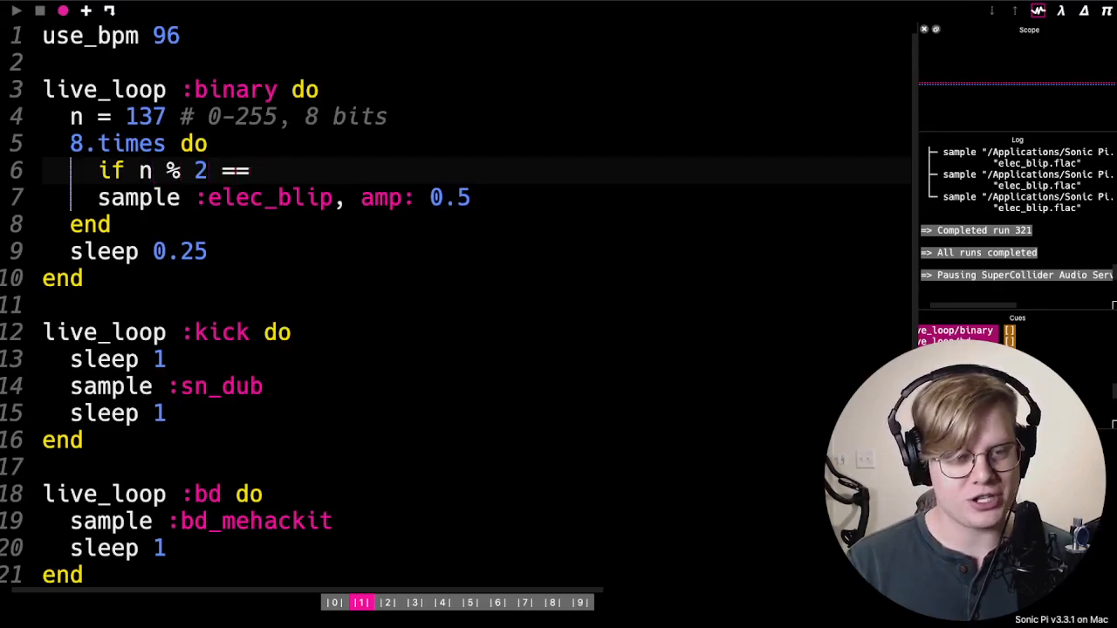
text(1 then)
text(end)
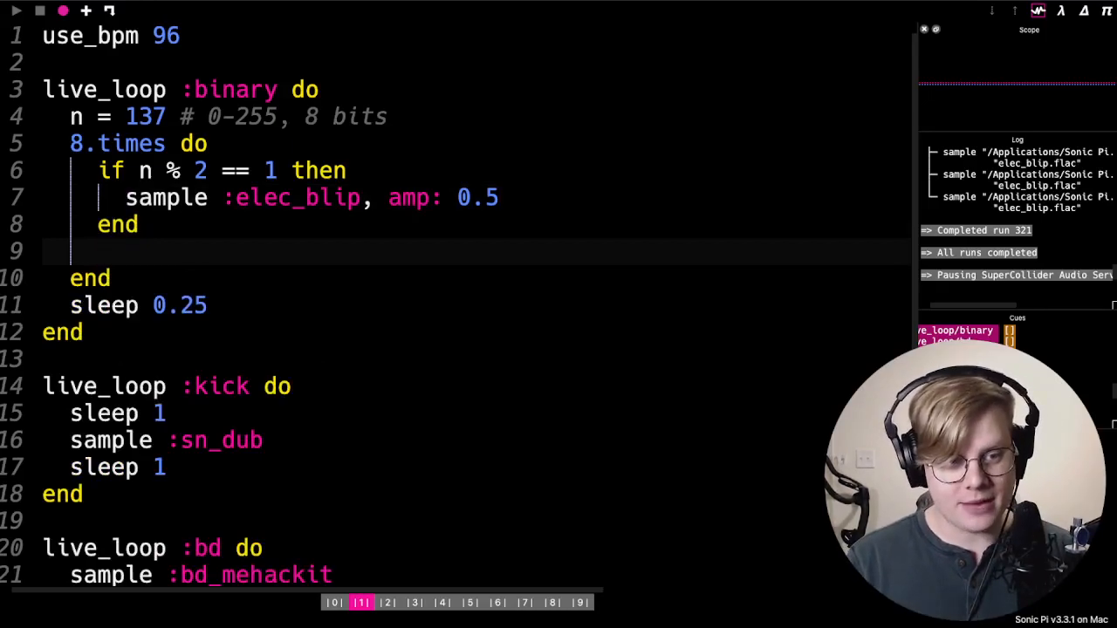
text(s)
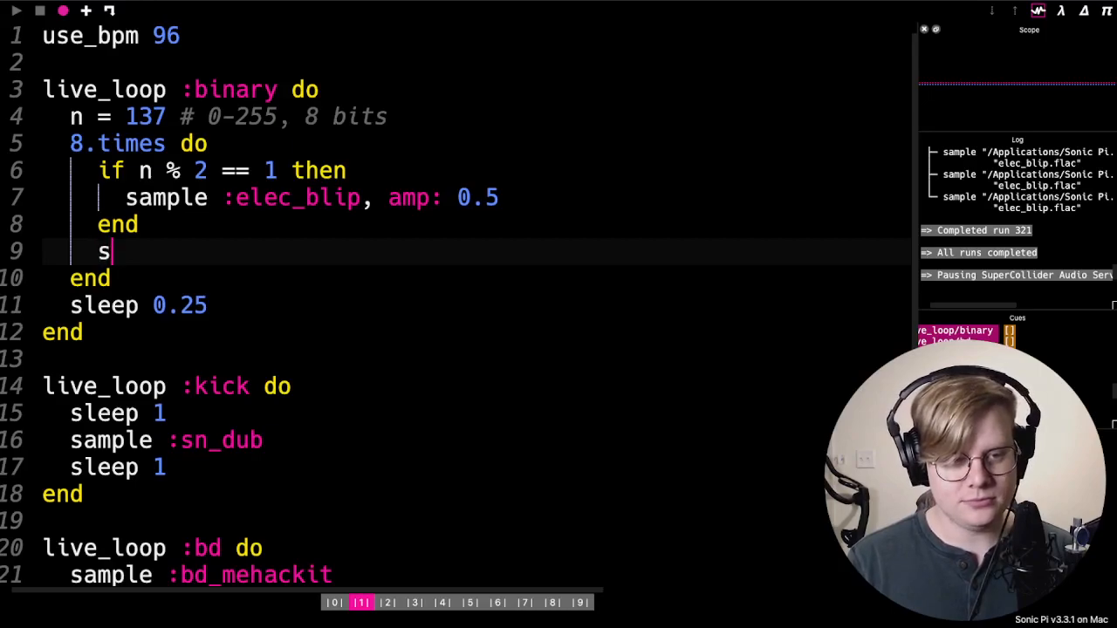
text(leep 0.25)
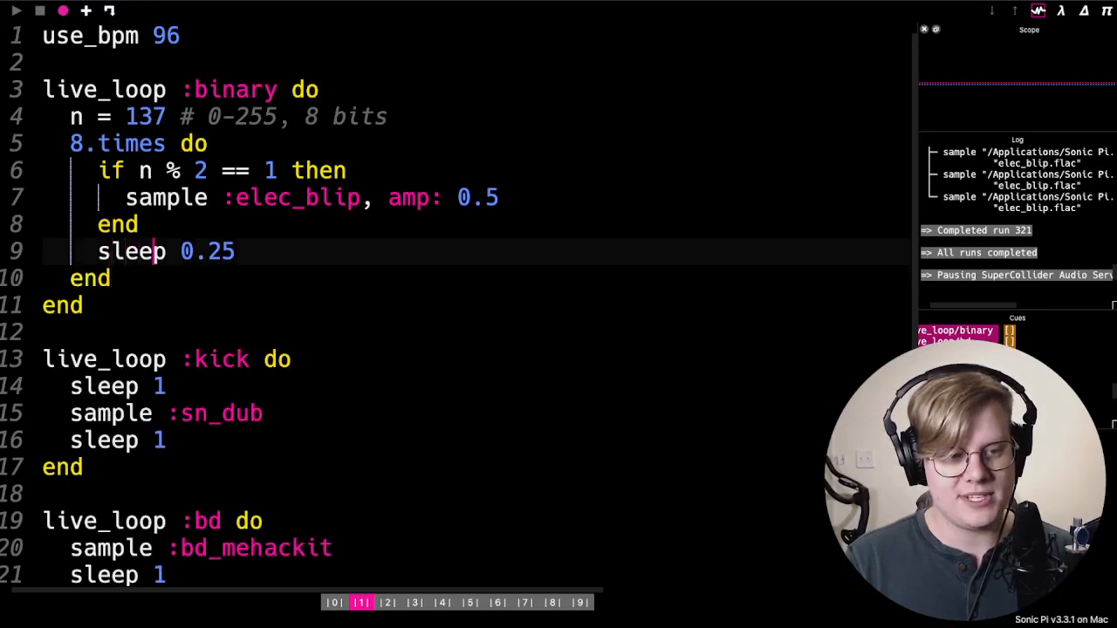
Right-shift n each step with n = n >> 1
text(n =)
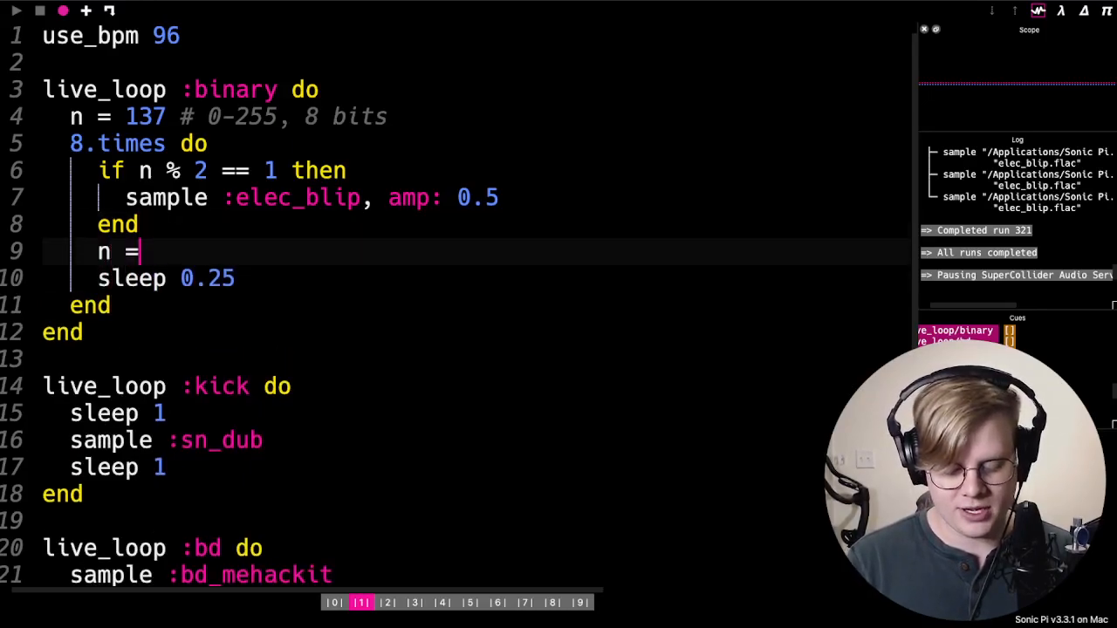
text(n >> 1)
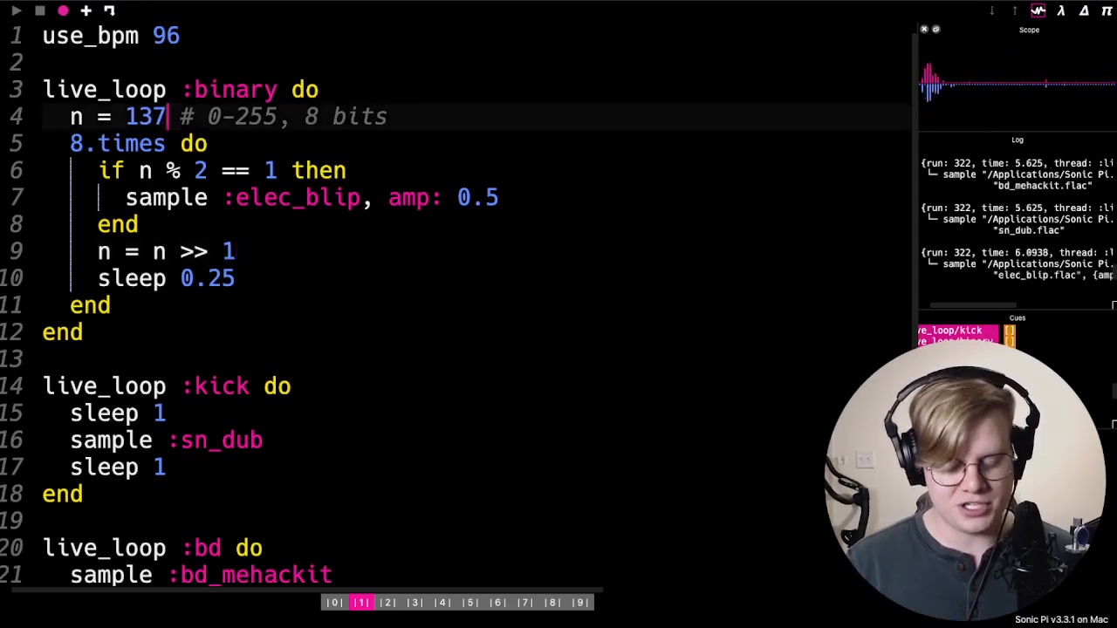
Try n as 100, 255, 2 and 3 with a 00000011 comment, then stop playback
text(100)
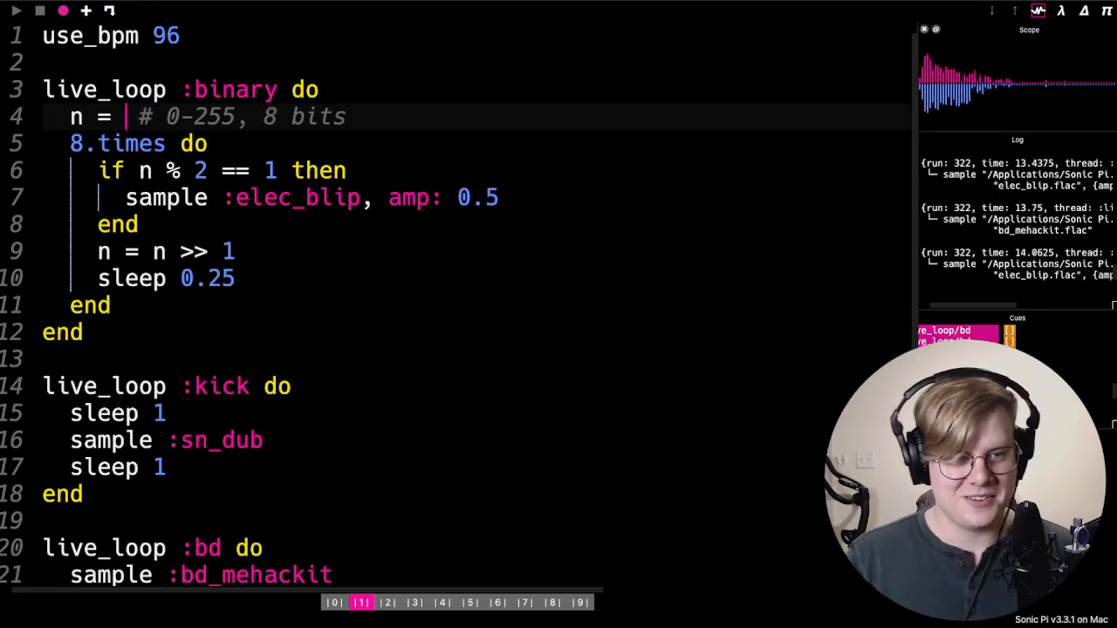
text(255)
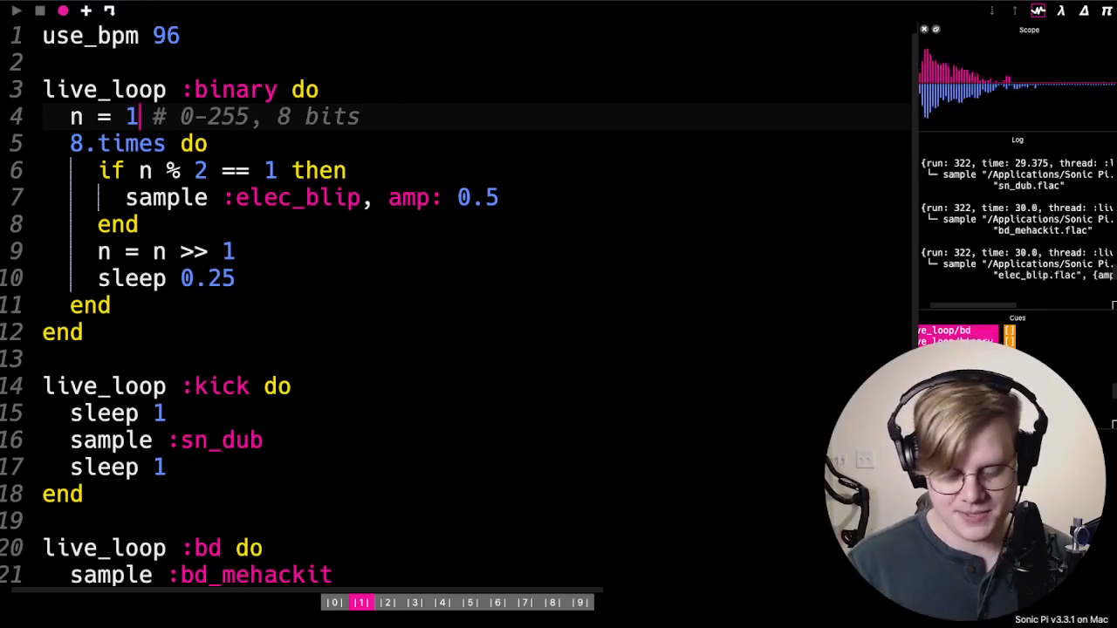
text(2)
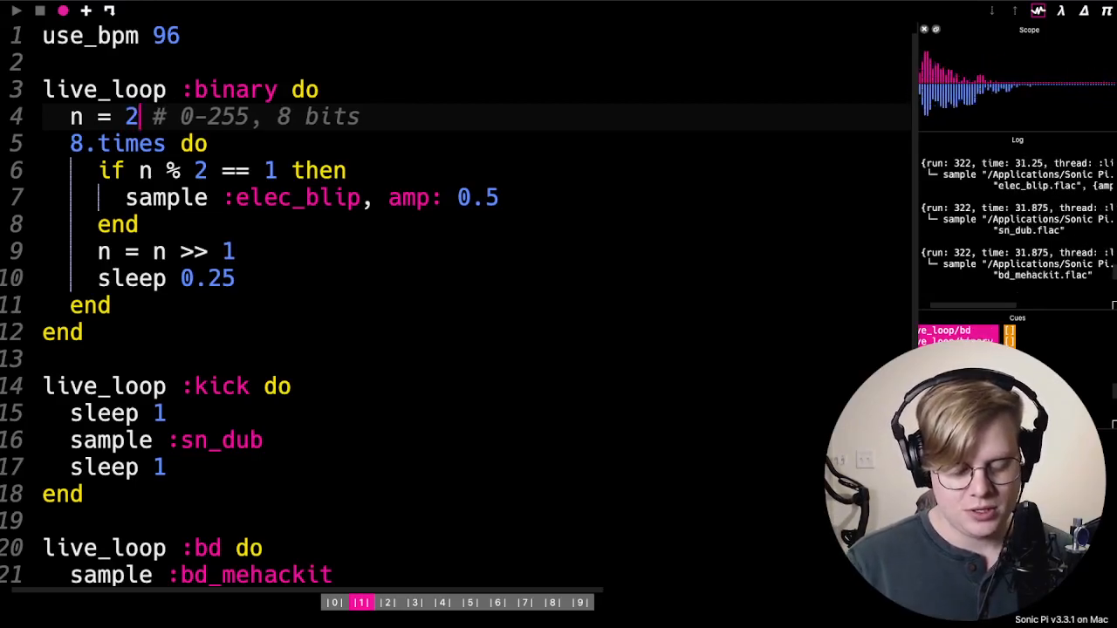
text(3)
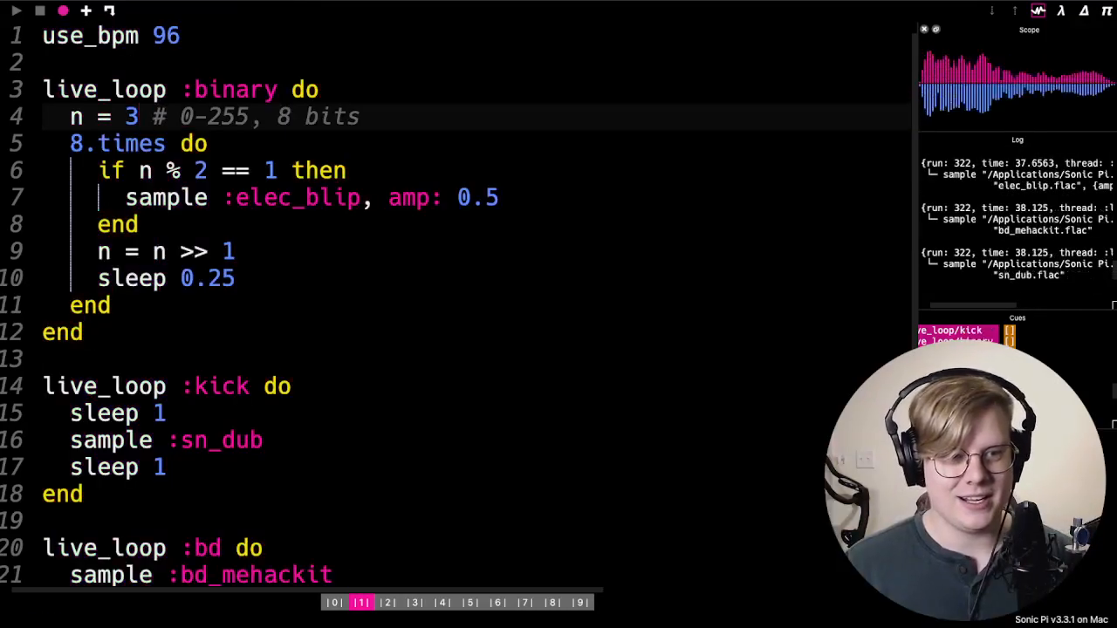
text(0000)
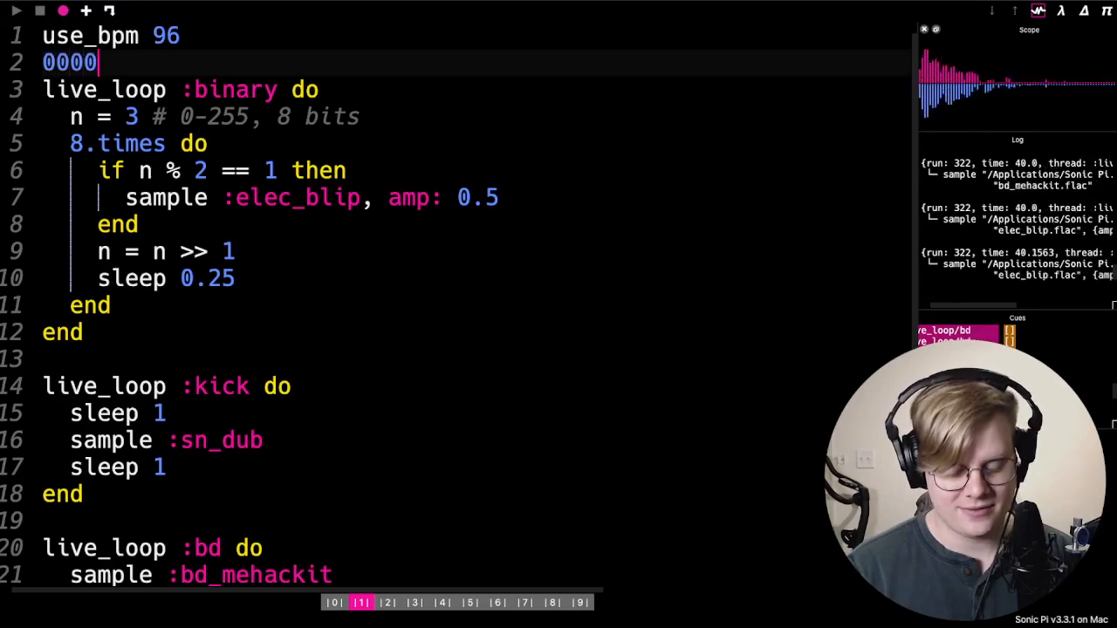
text(11)
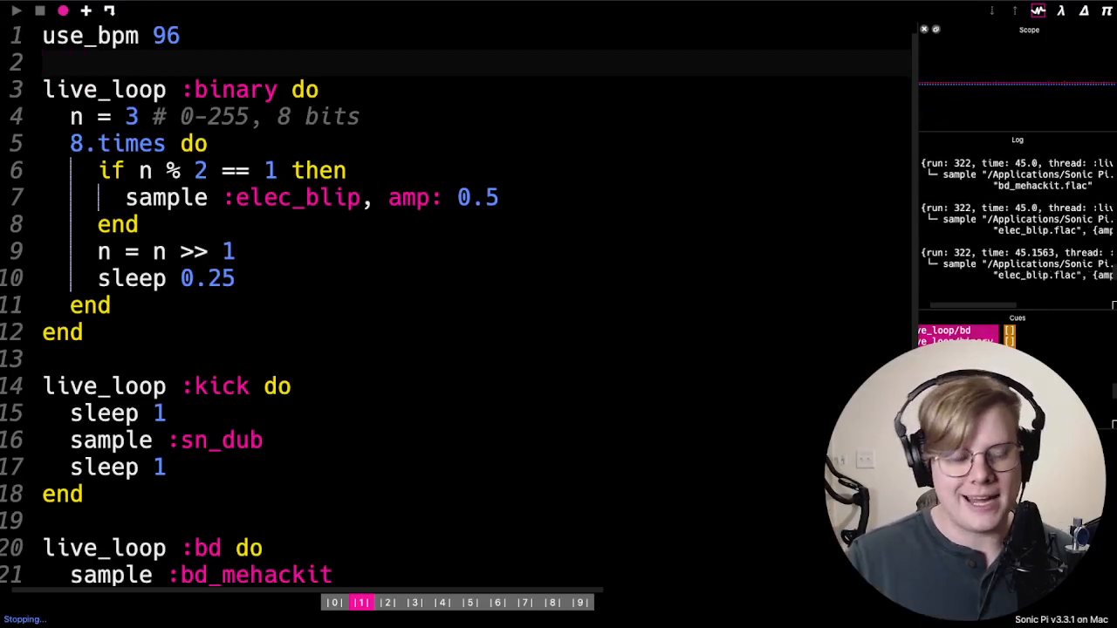
click(40, 10)
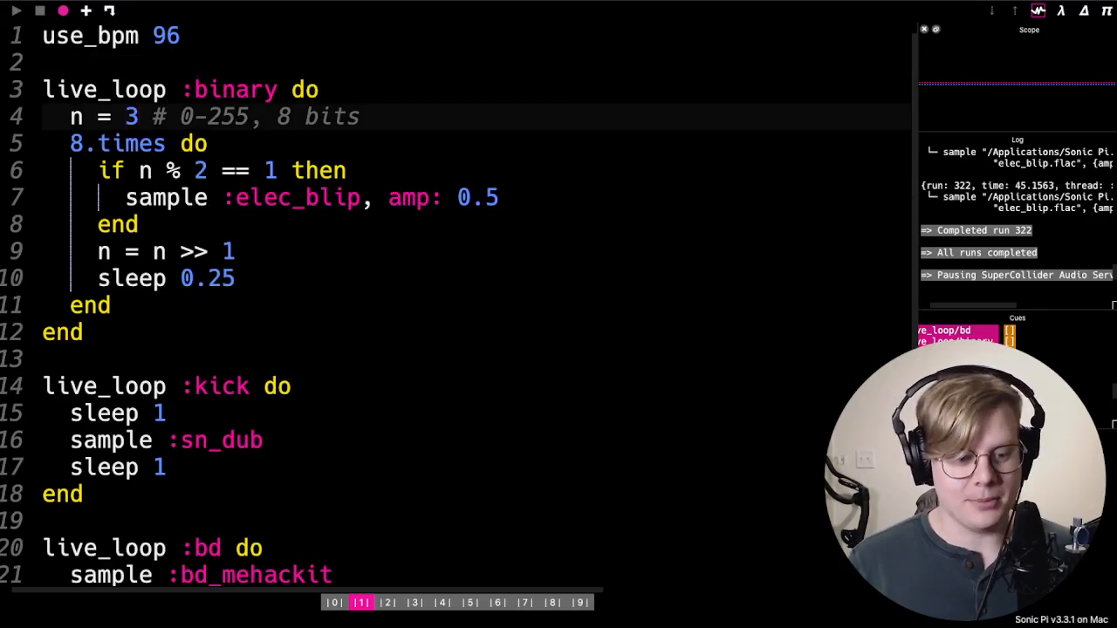
In buffer 0 rescale the :temp data to 255, run it, and return to buffer 1
click(334, 602)
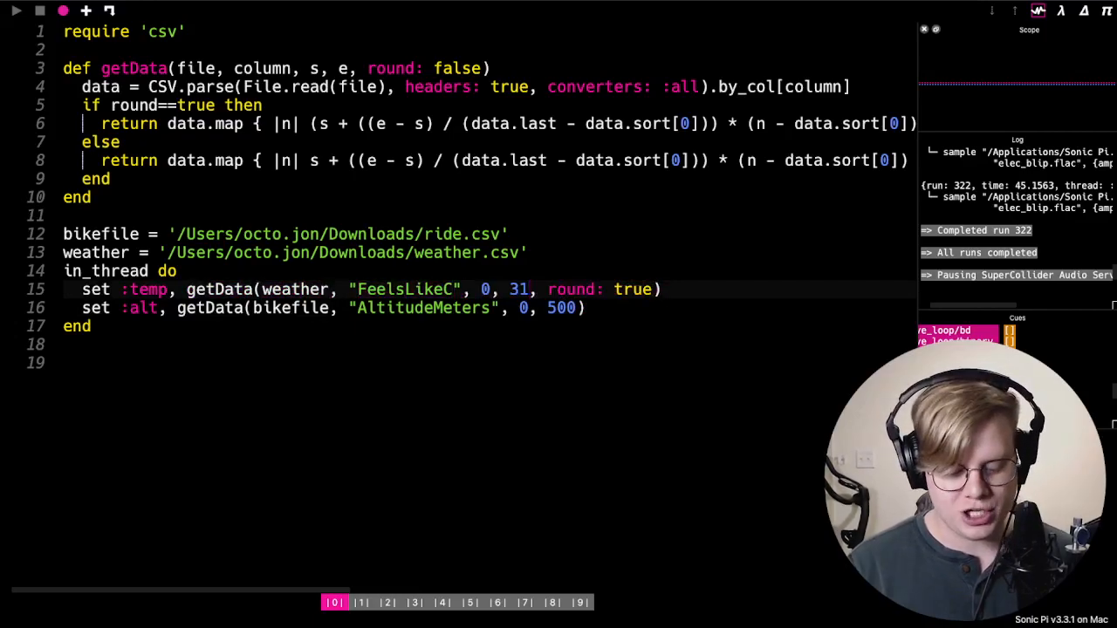
text(255)
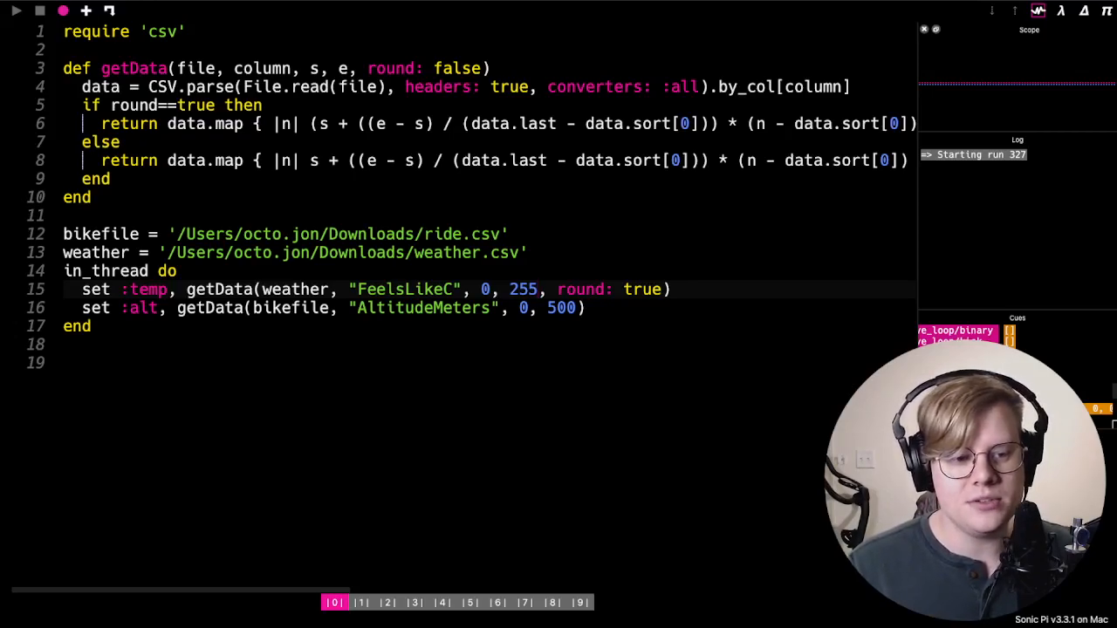
double_click(143, 289)
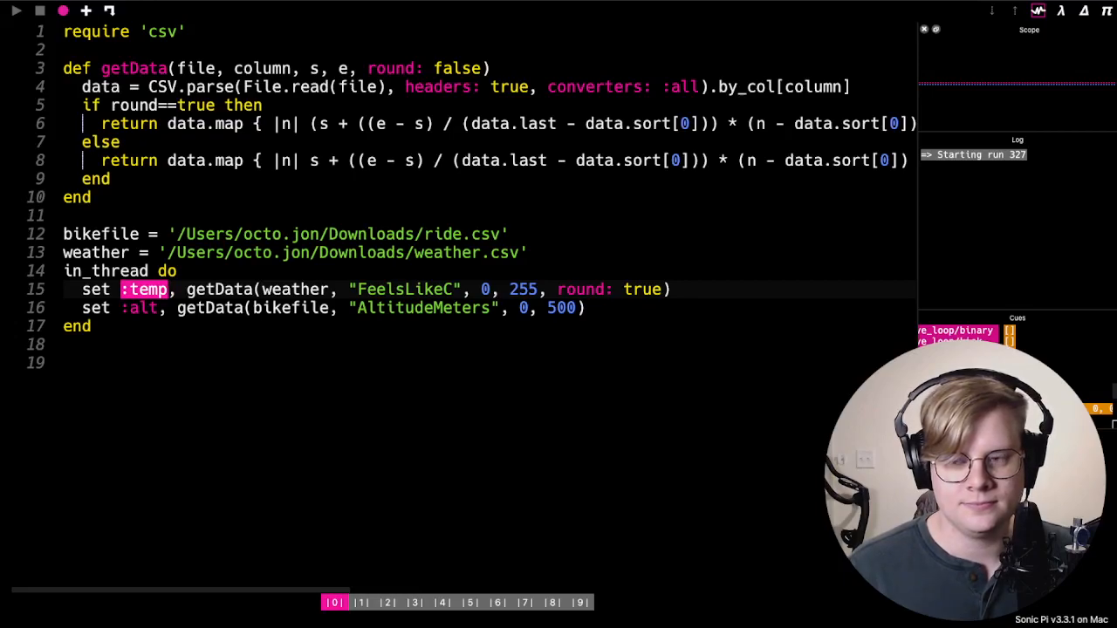
click(16, 11)
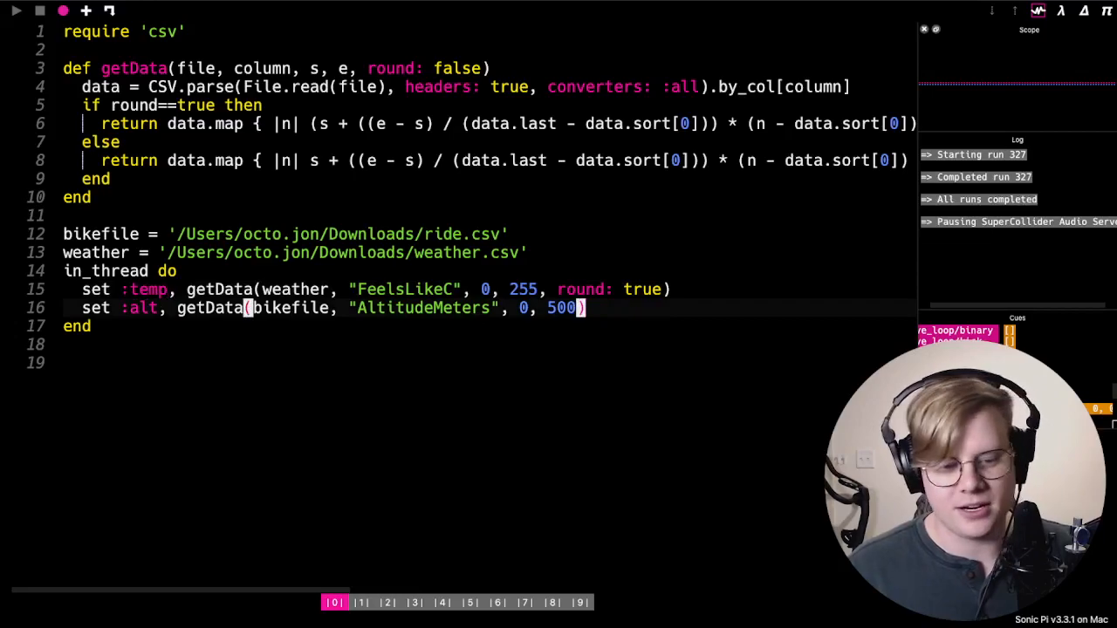
click(359, 602)
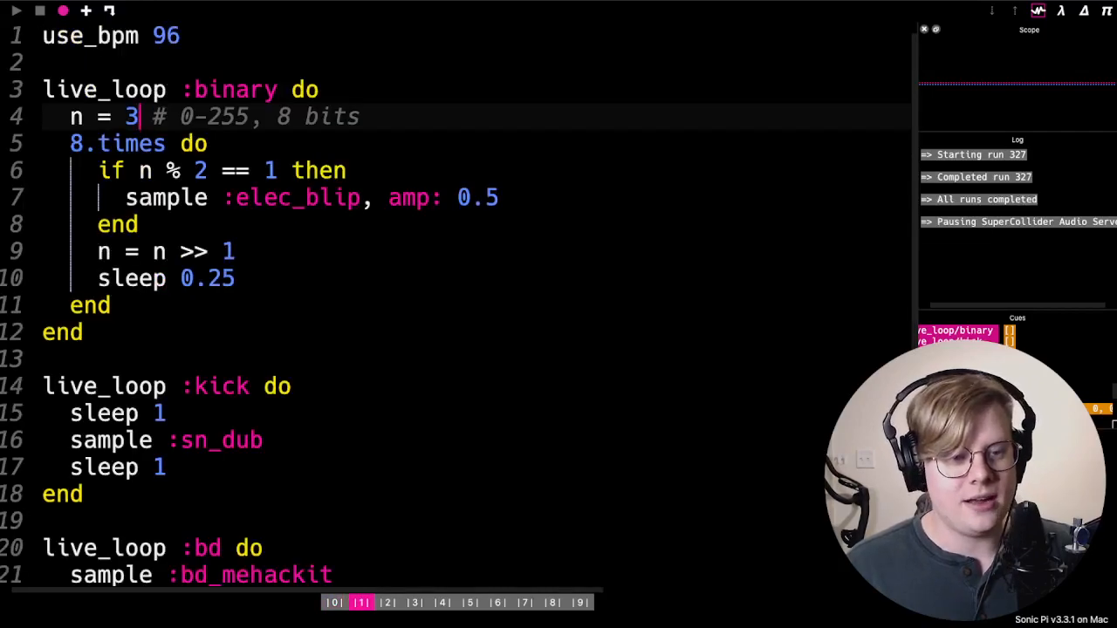
Replace the test n with data = get[:temp] reading the stored temperatures
key(Backspace)
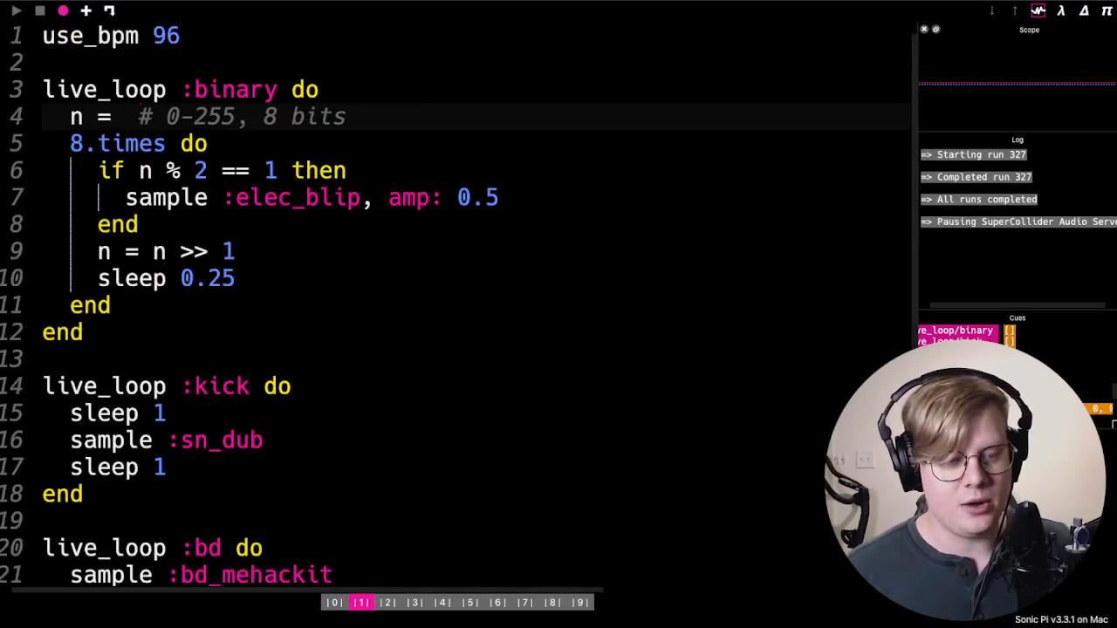
text(get)
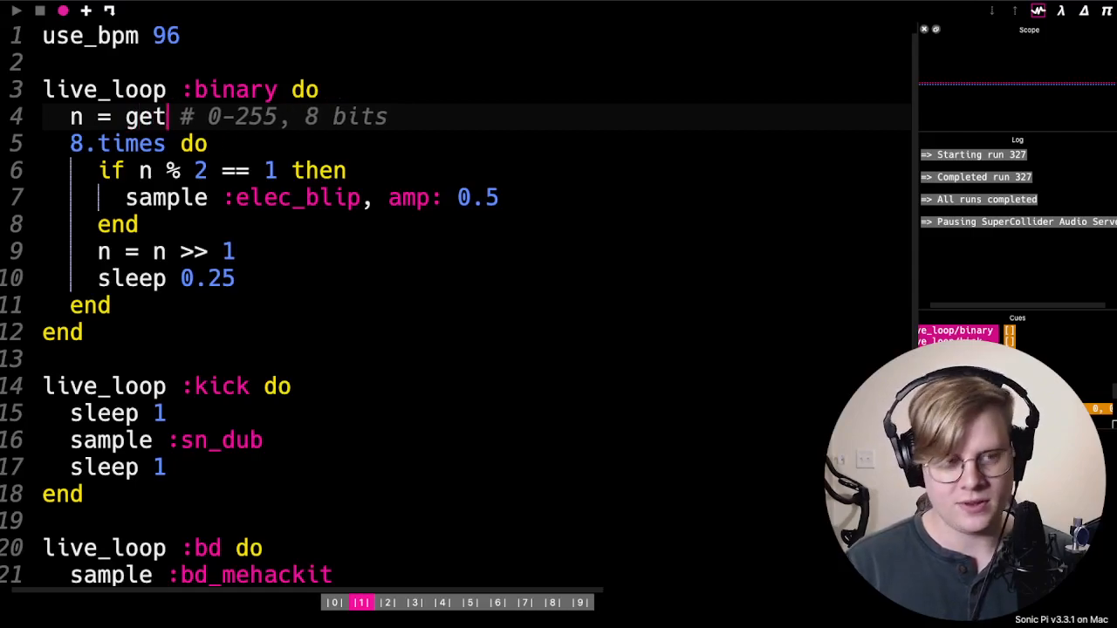
text([:temp])
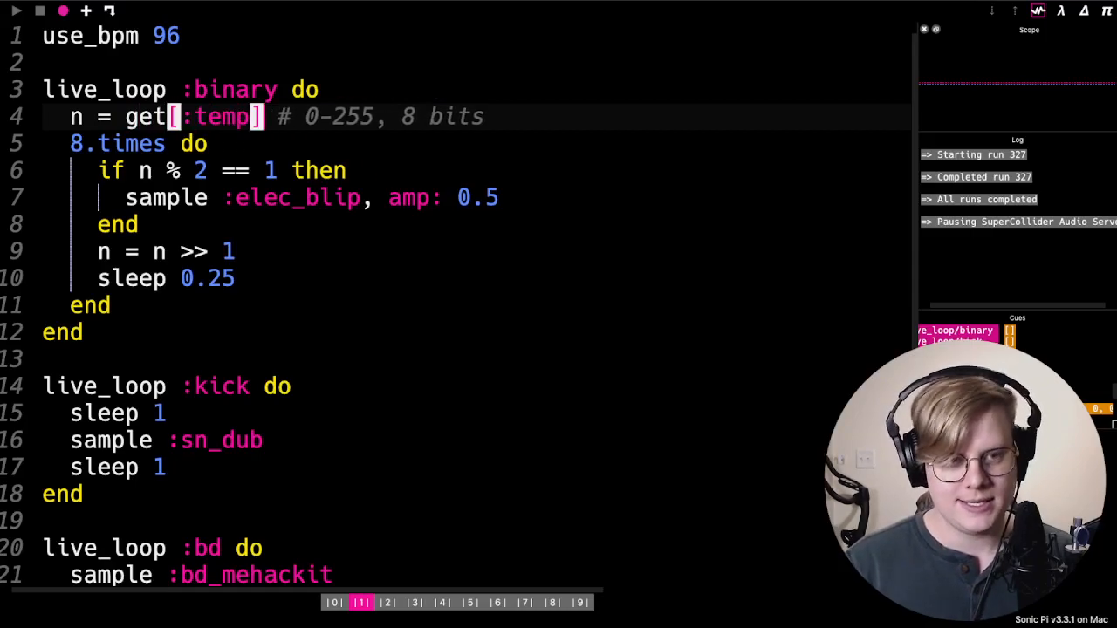
text(.)
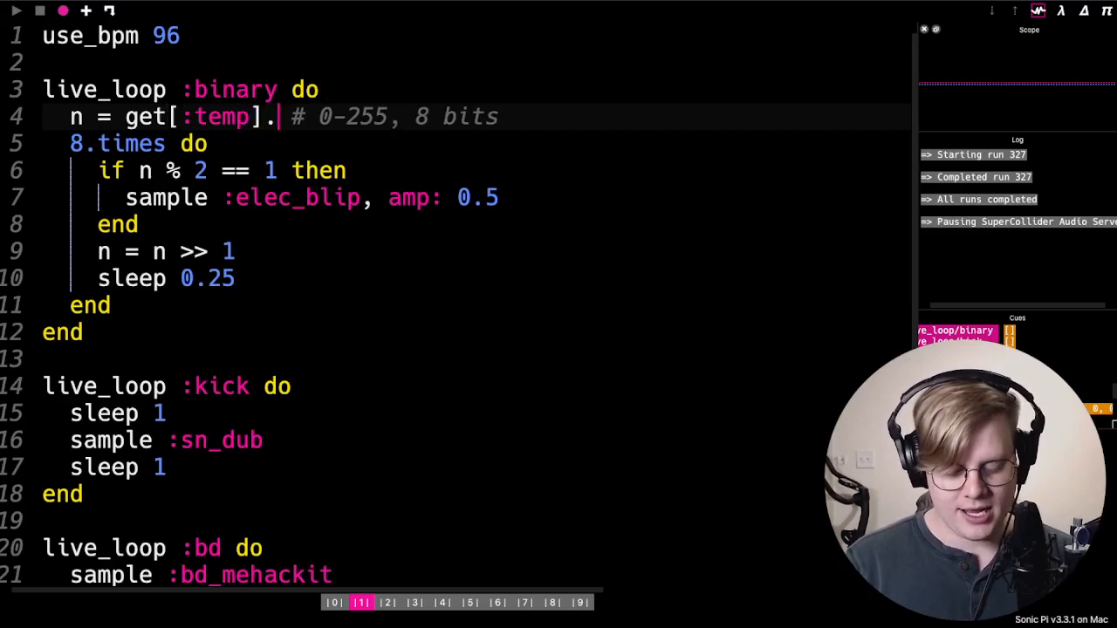
text(.tick)
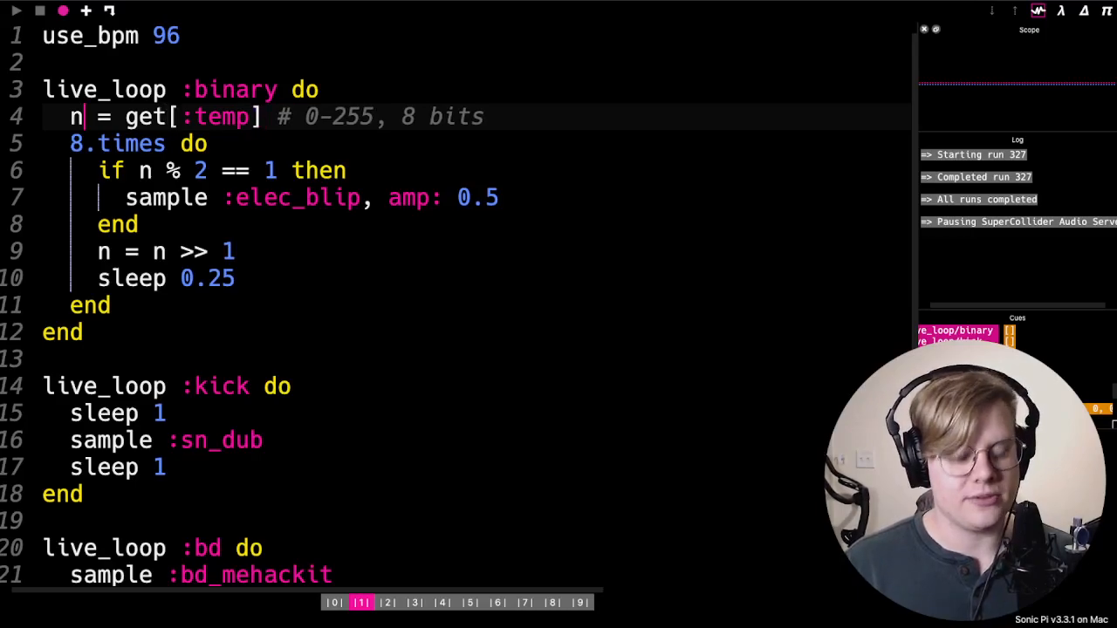
text(data)
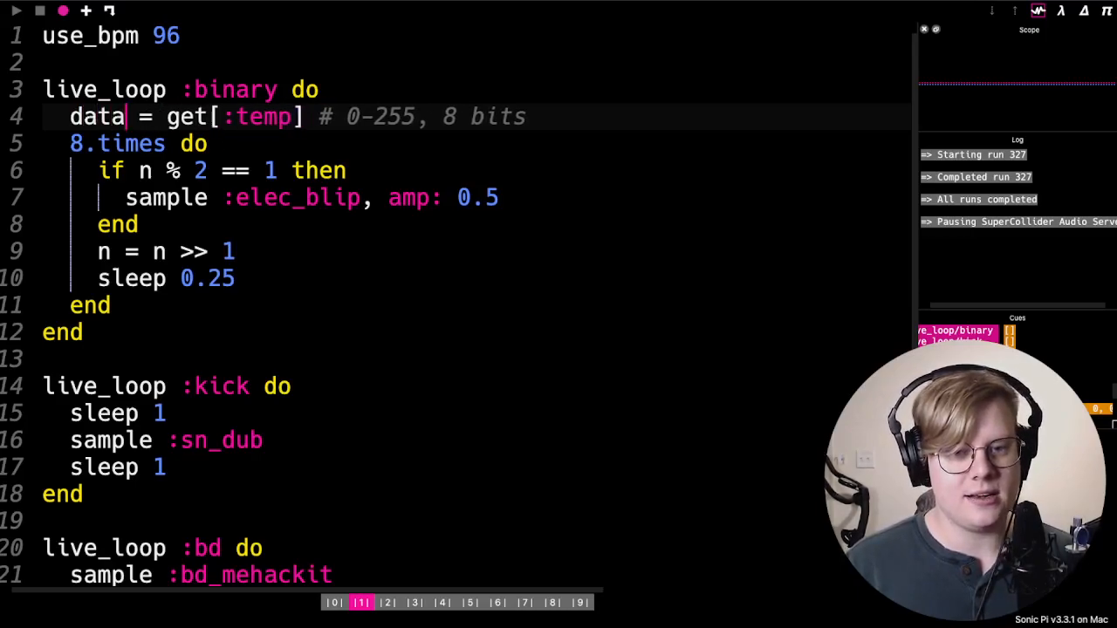
Set n = data.tick to advance each pass and print it with puts n
text(n =)
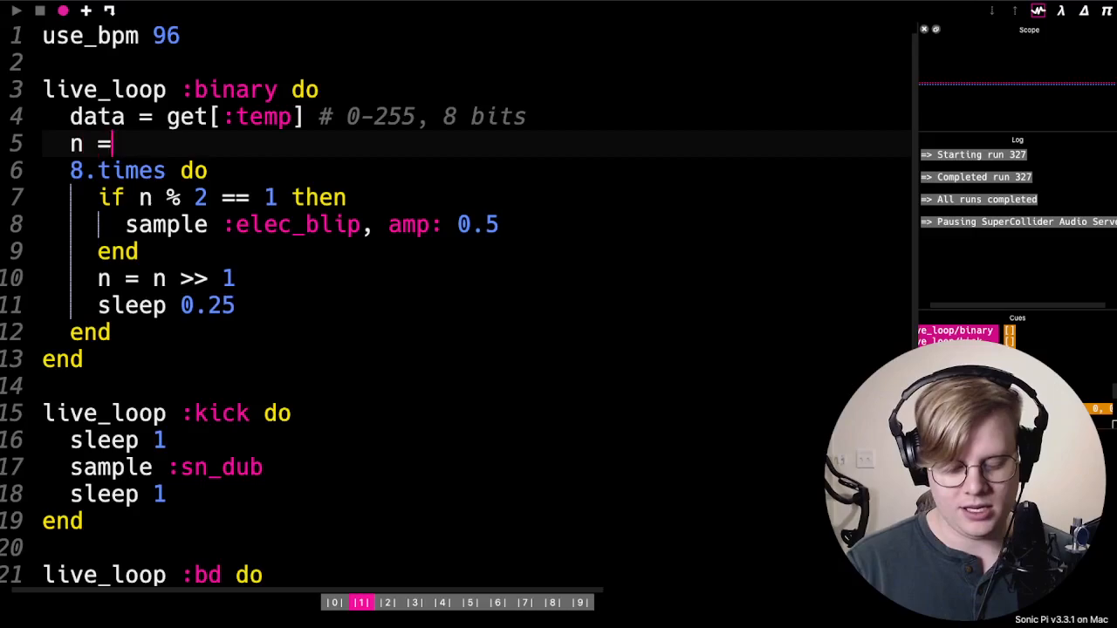
text(data)
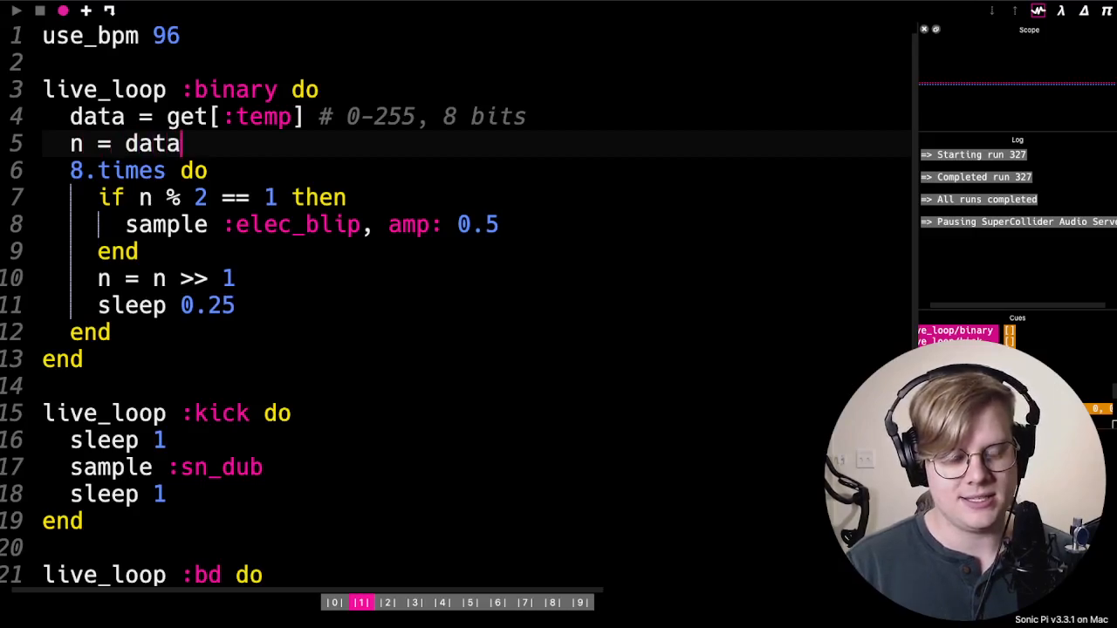
text(.)
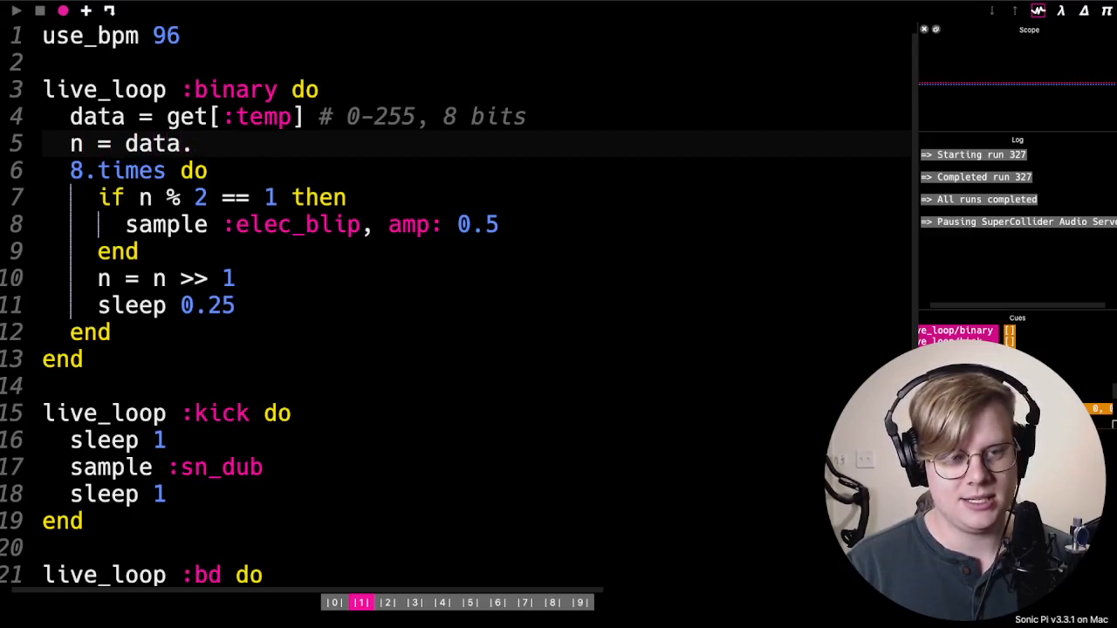
text(tick)
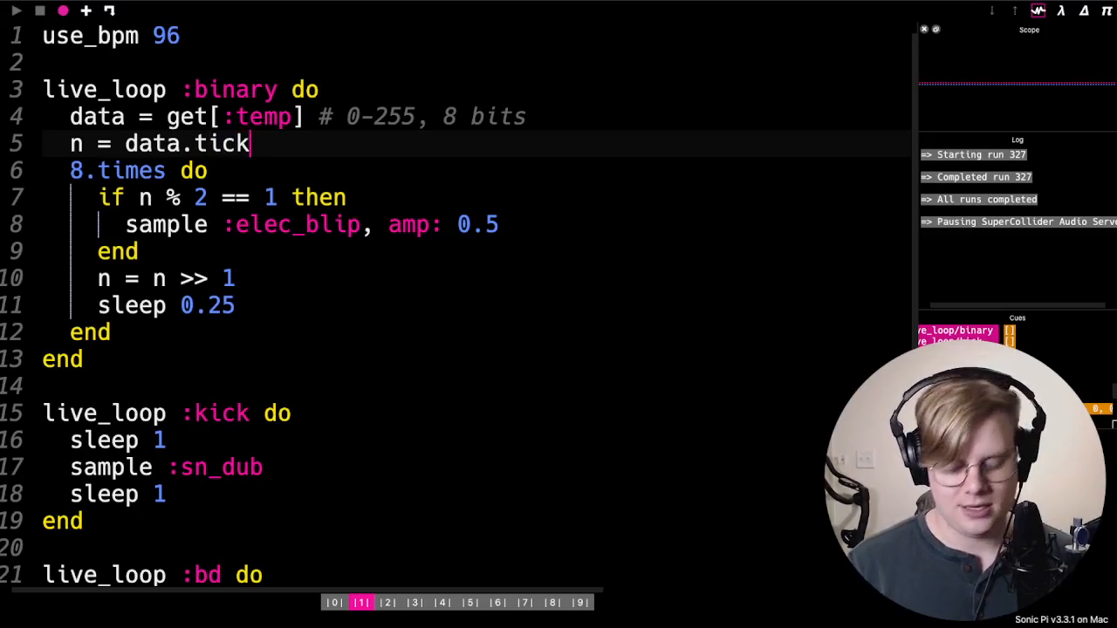
text(puts n)
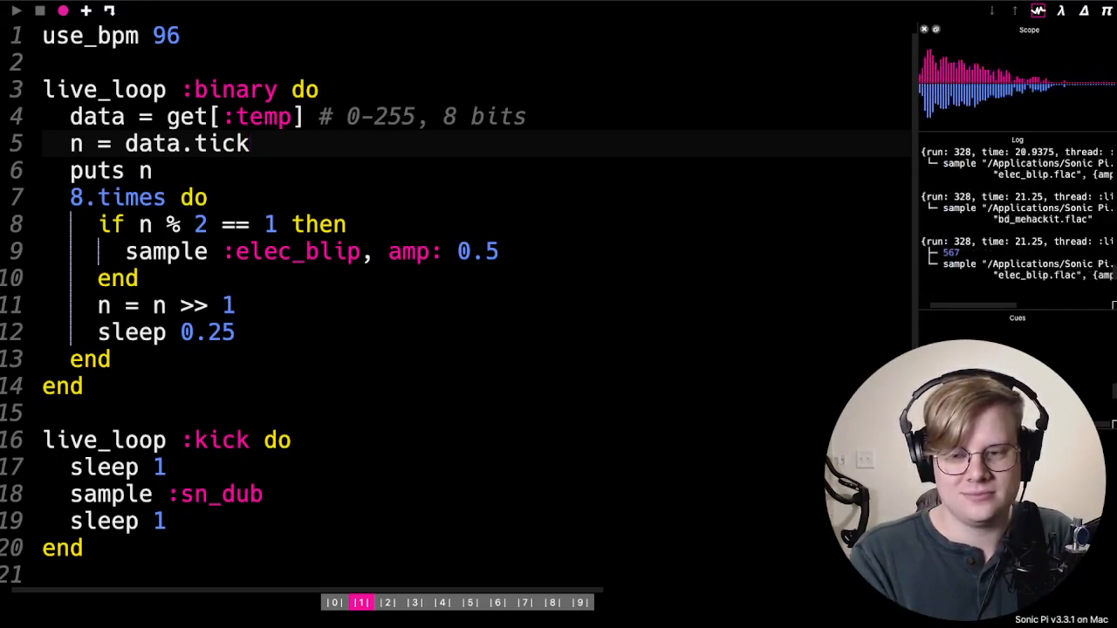
Glance at the data-loading buffer 0 and return to the running binary loop
click(335, 602)
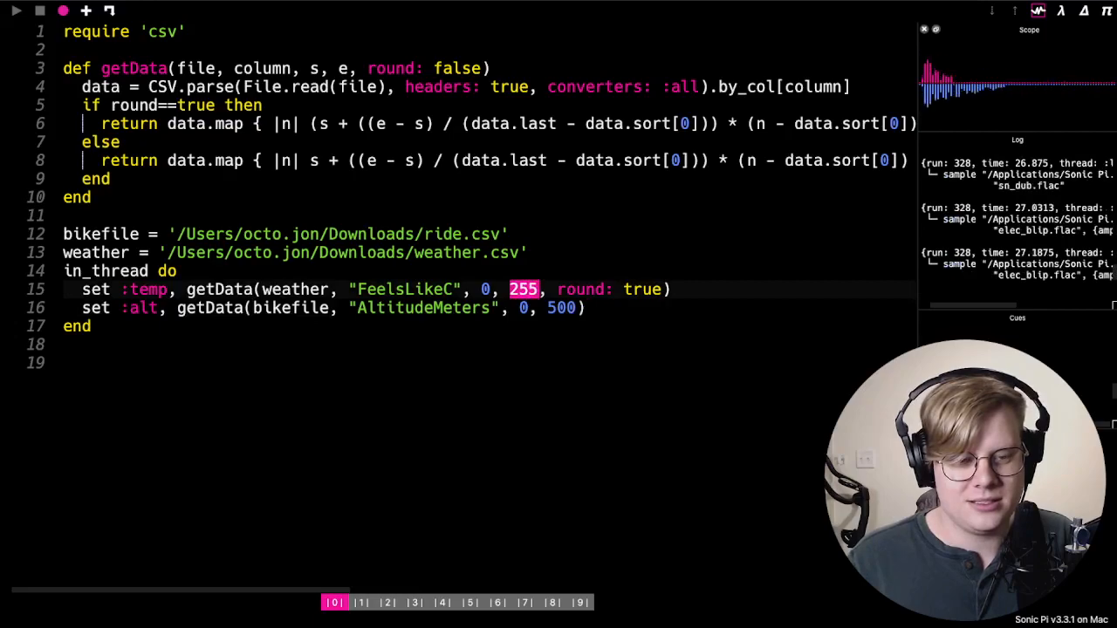
click(360, 602)
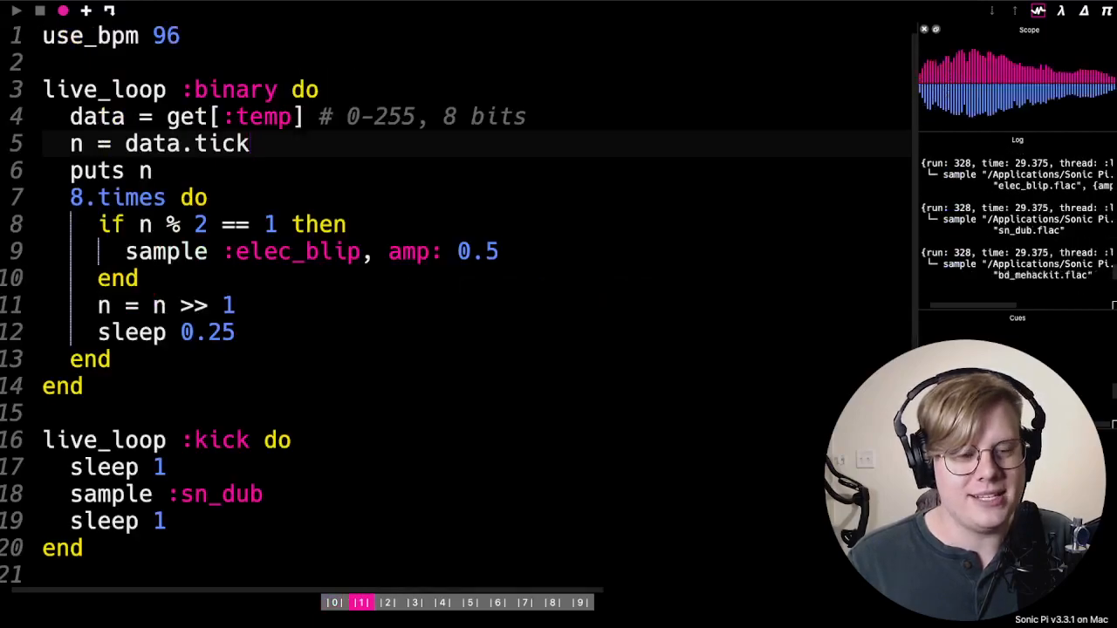